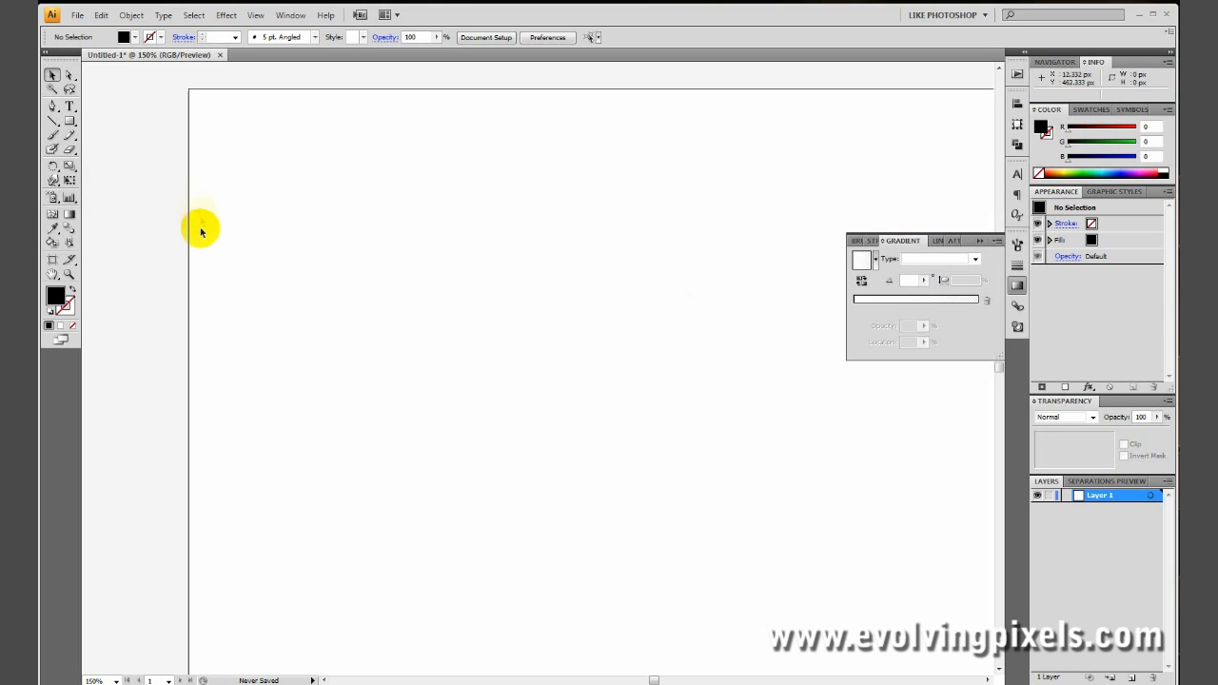
Place the metal scrap stock photo onto the artboard as a linked image via File > Place
{"action": "left_click", "coordinate": [65, 16]}
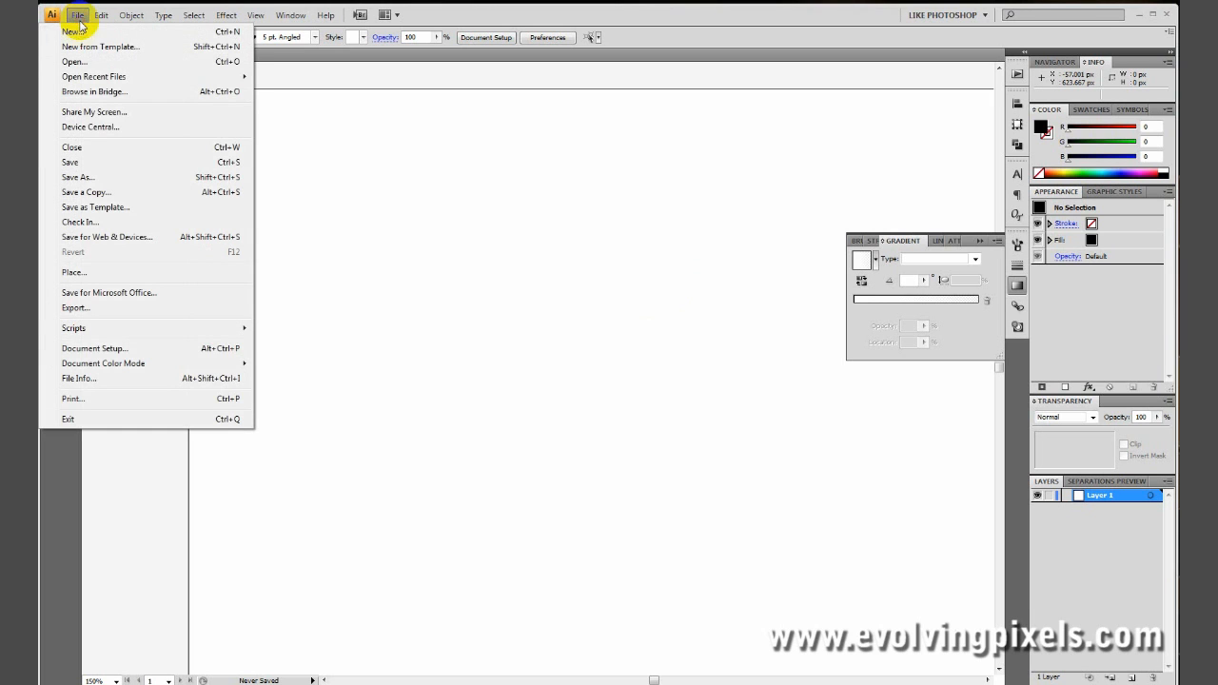
{"action": "left_click", "coordinate": [72, 270]}
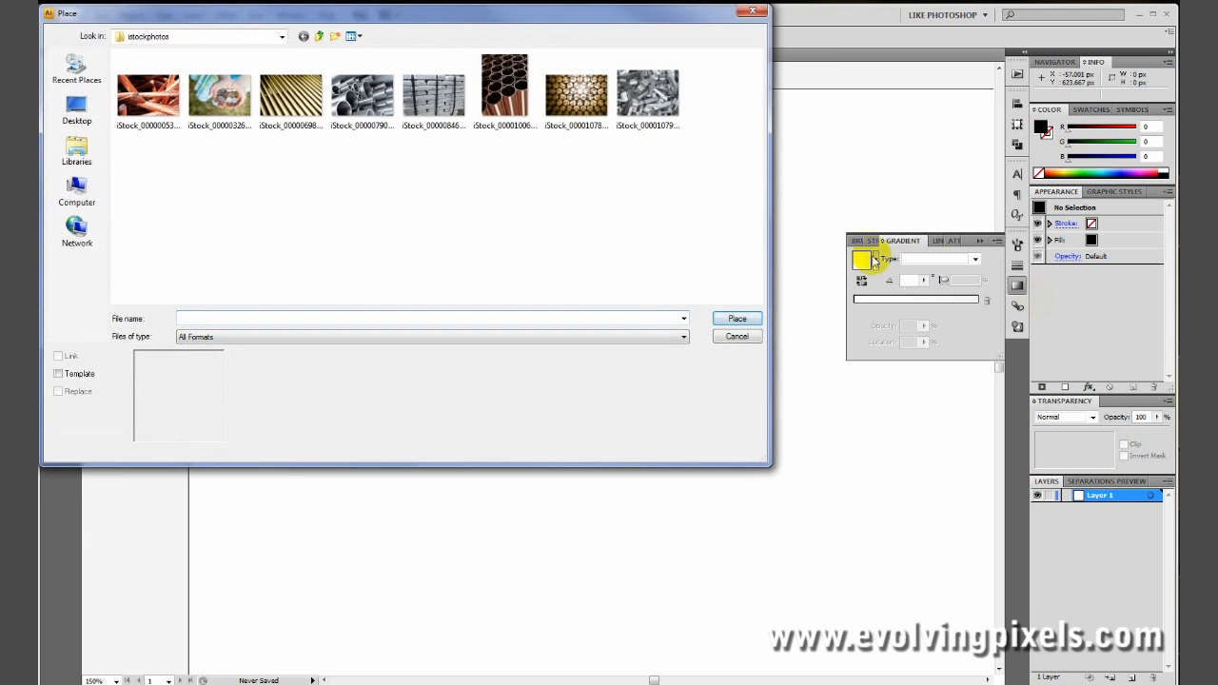
{"action": "left_click", "coordinate": [735, 318]}
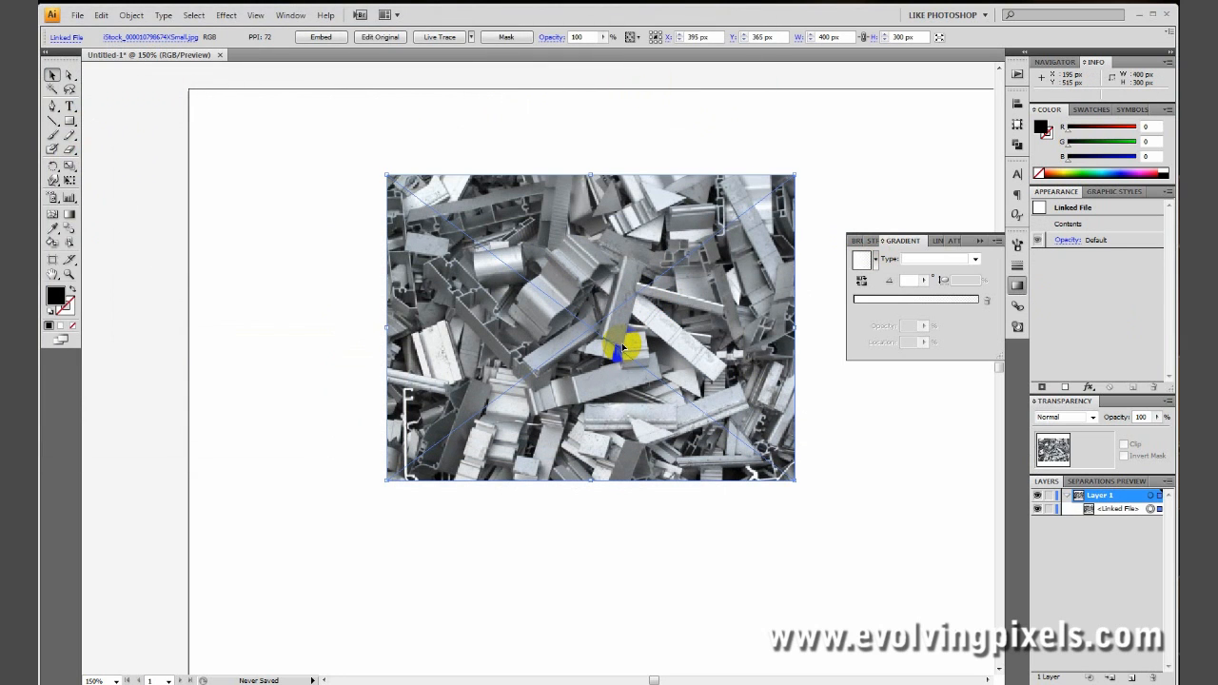
{"action": "mouse_move", "coordinate": [611, 533]}
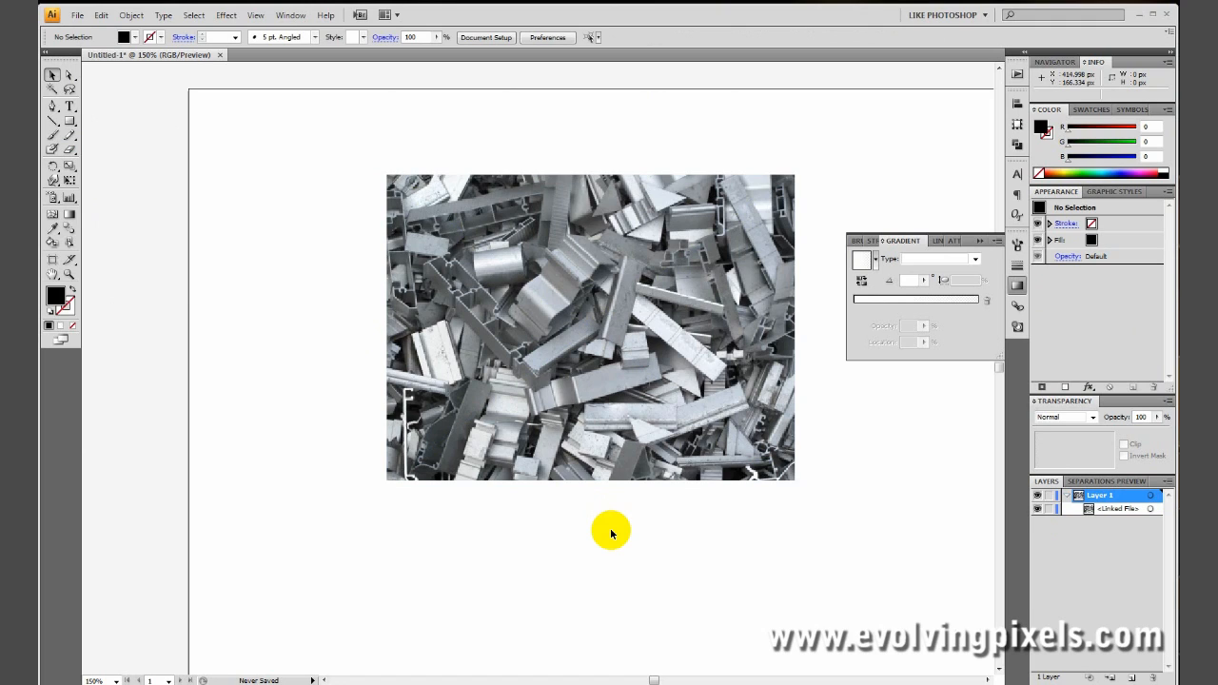
Add a bold Helvetica type line reading 'Mask Text' over the photo
{"action": "left_click", "coordinate": [69, 107]}
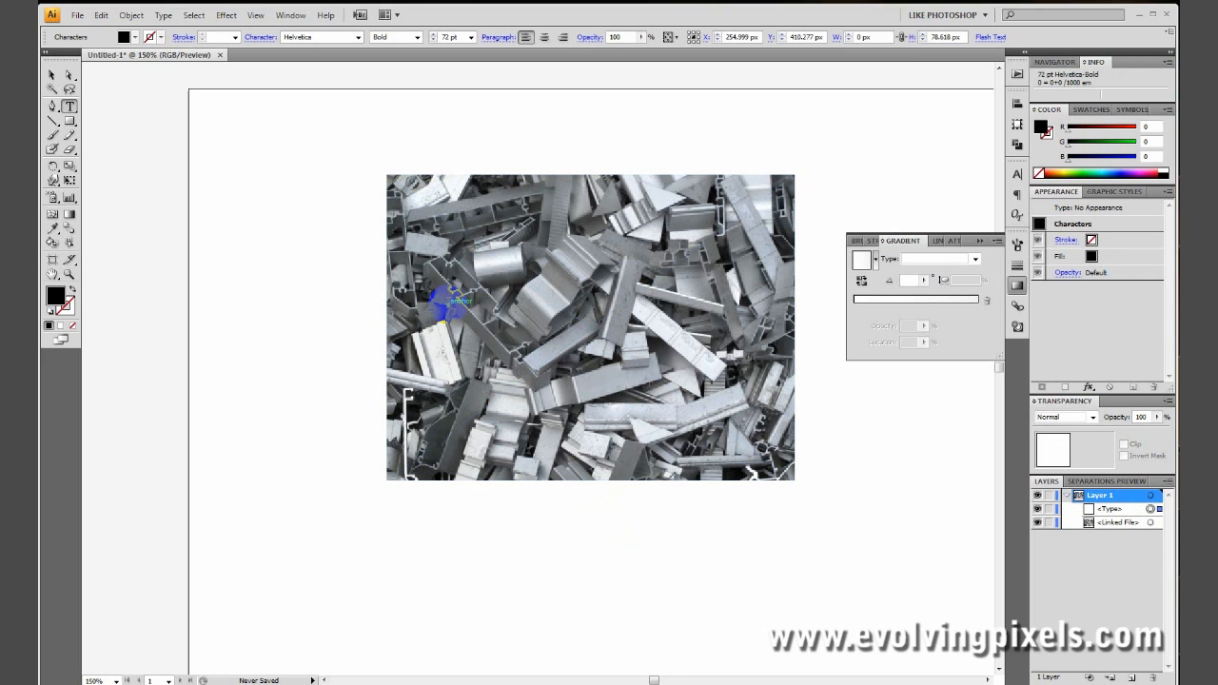
{"action": "type", "text": "Ma"}
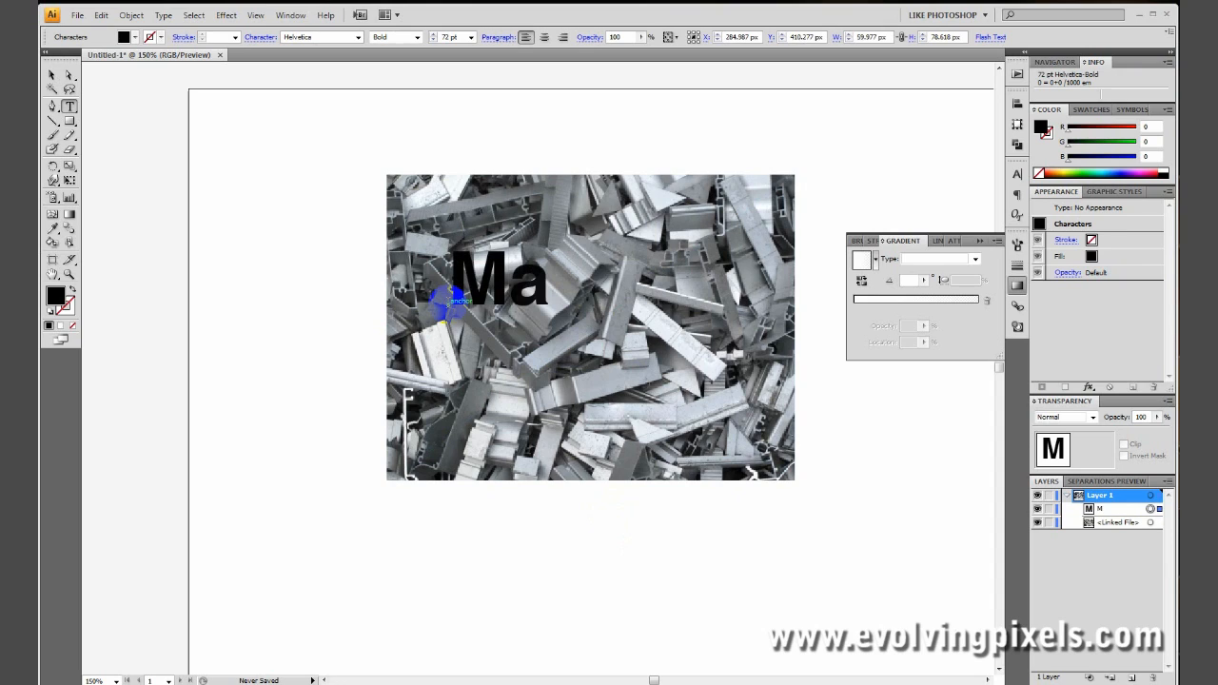
{"action": "type", "text": "sk"}
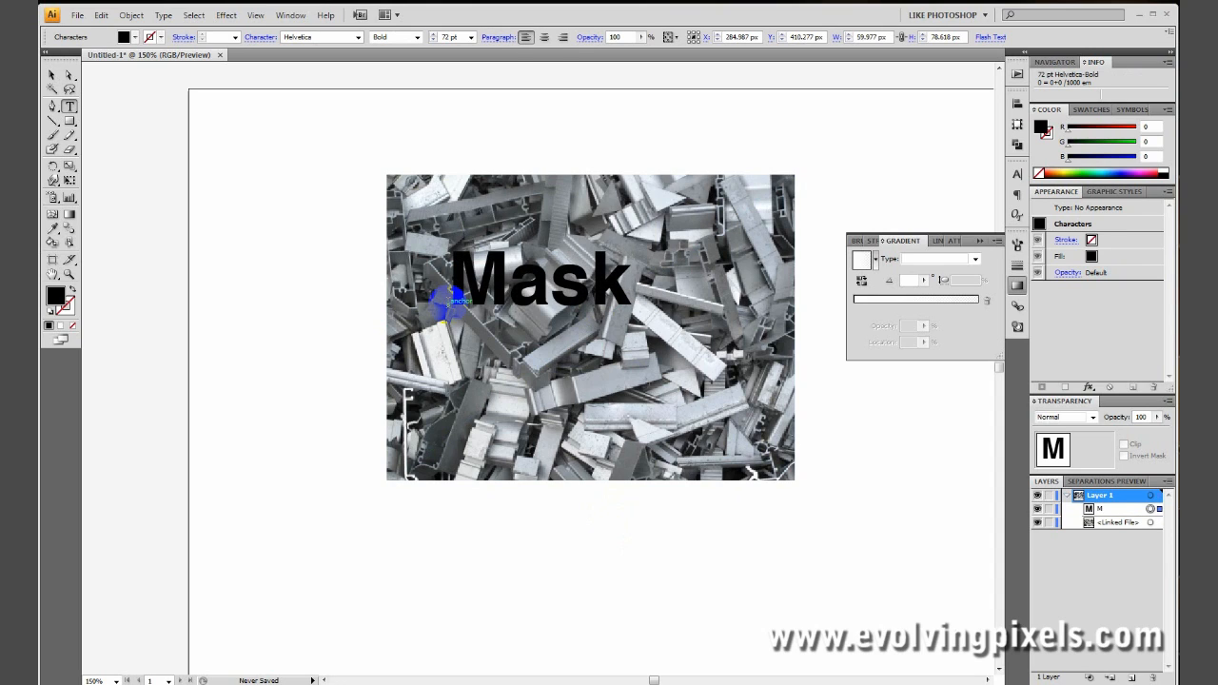
{"action": "type", "text": "Text"}
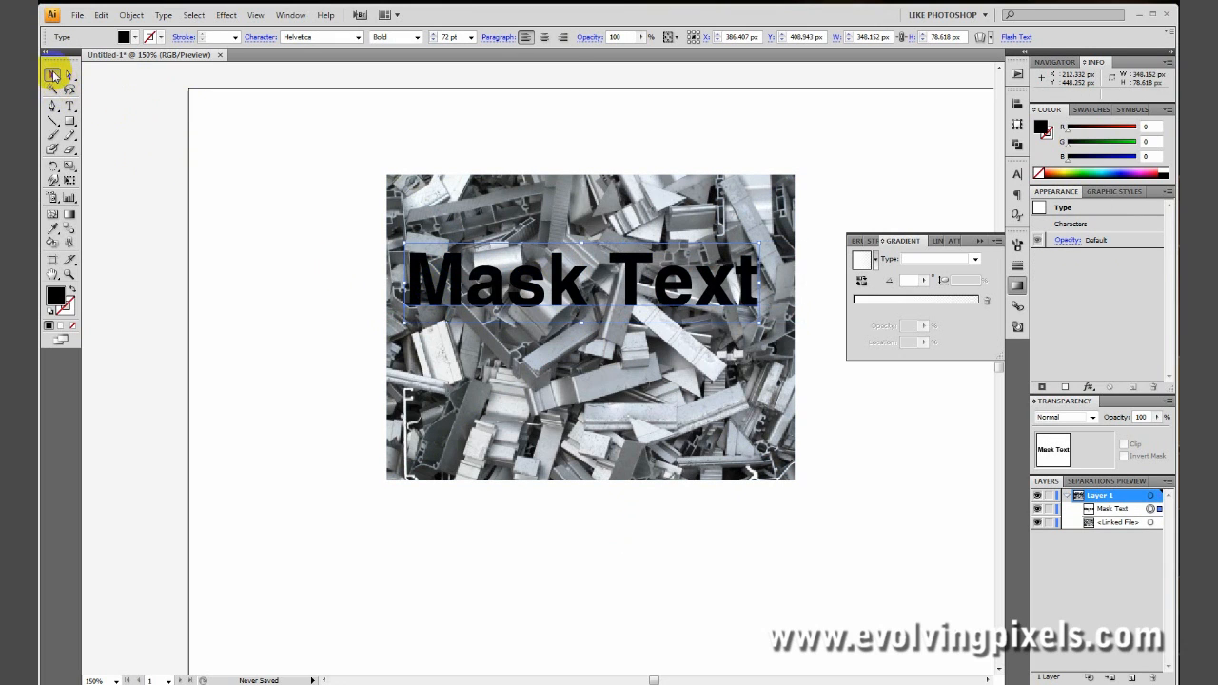
{"action": "mouse_move", "coordinate": [51, 78]}
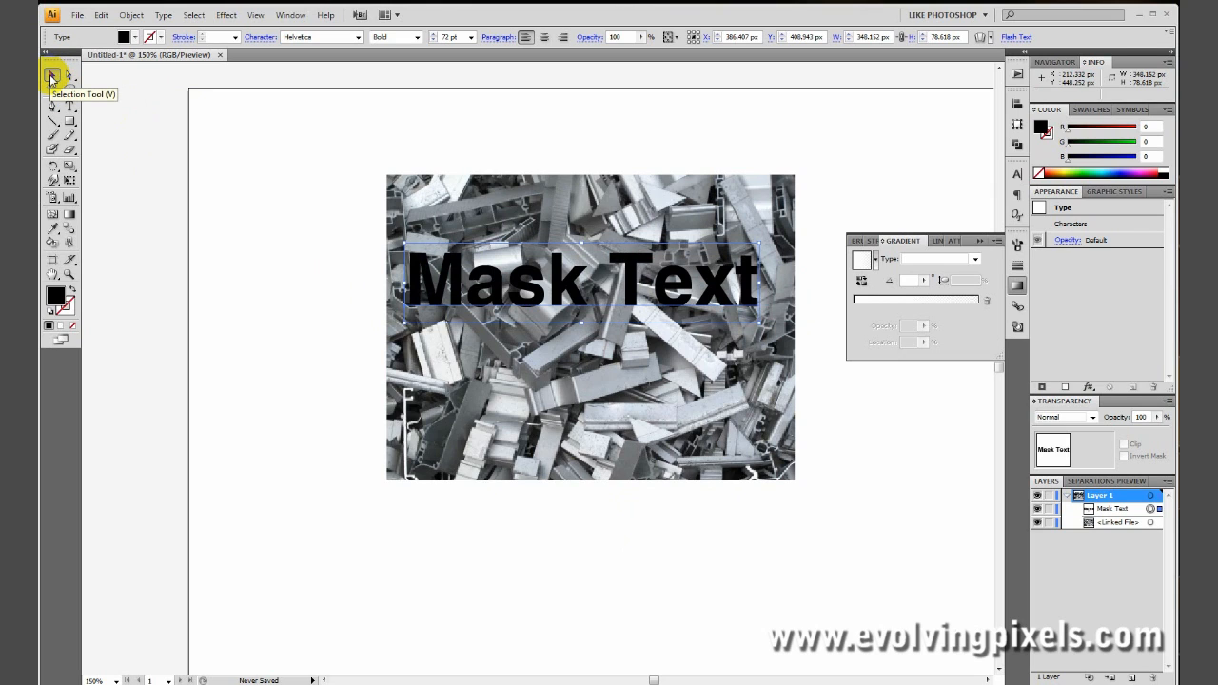
{"action": "mouse_move", "coordinate": [356, 264]}
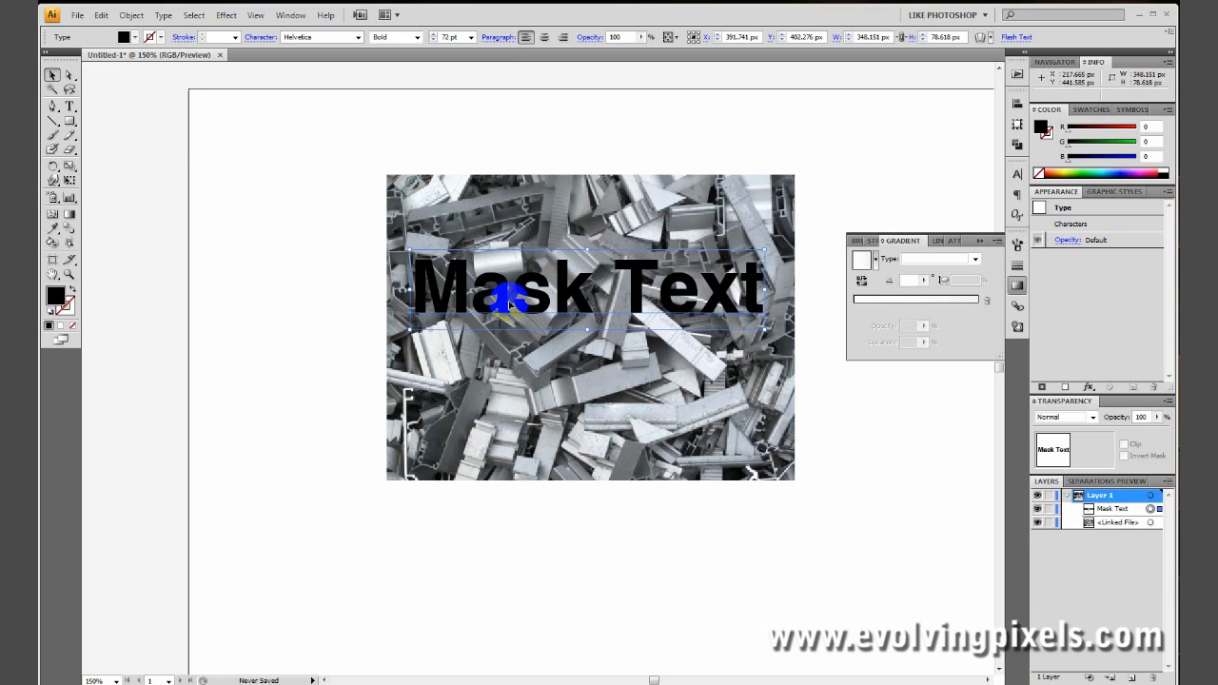
Convert 'Mask Text' to outlines via Create Outlines, then cut the outlined group
{"action": "right_click", "coordinate": [510, 295]}
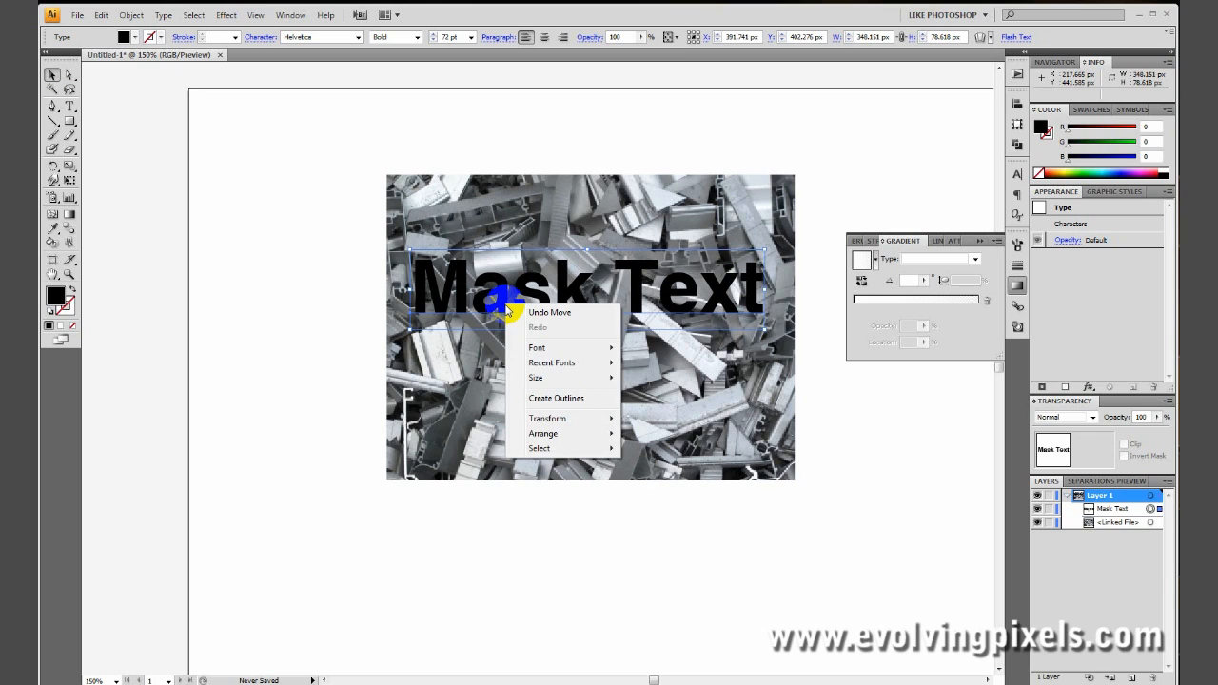
{"action": "mouse_move", "coordinate": [548, 400]}
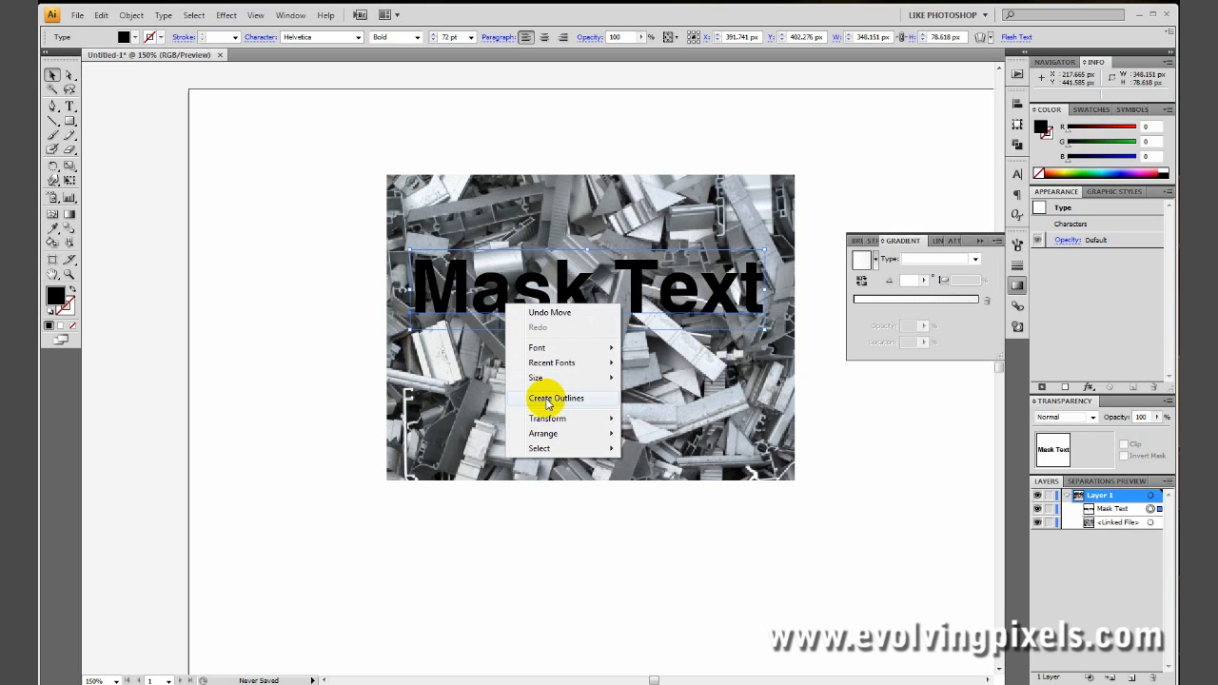
{"action": "left_click", "coordinate": [555, 398]}
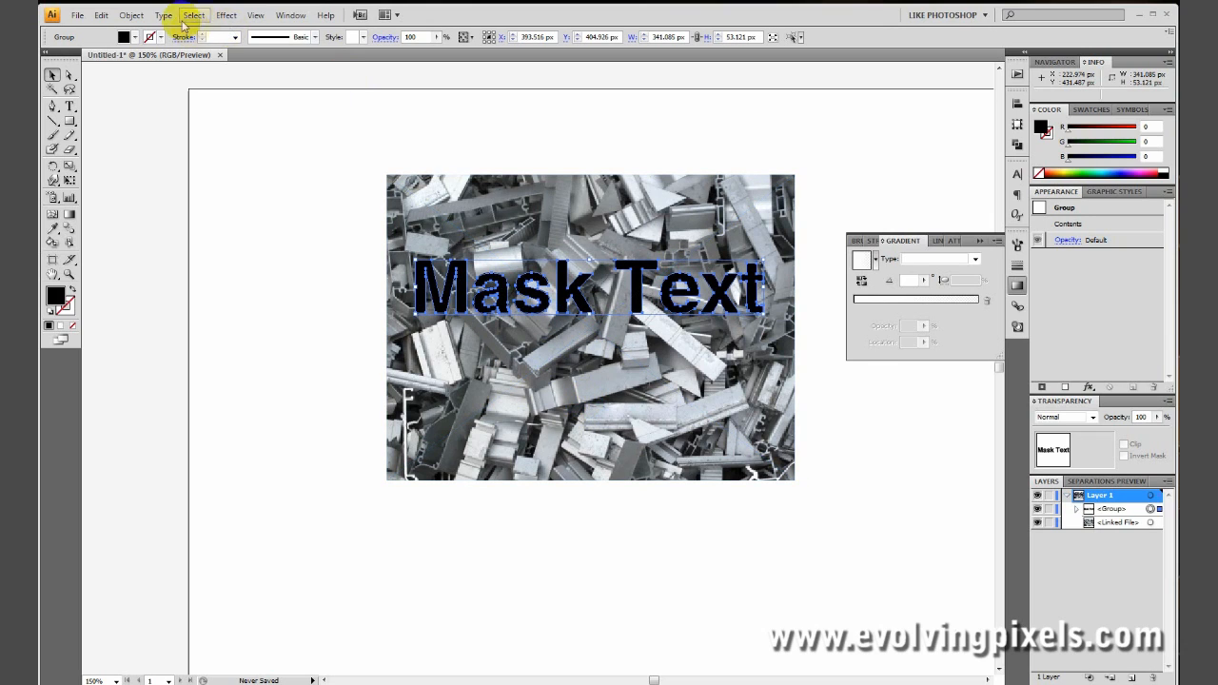
{"action": "left_click", "coordinate": [99, 15]}
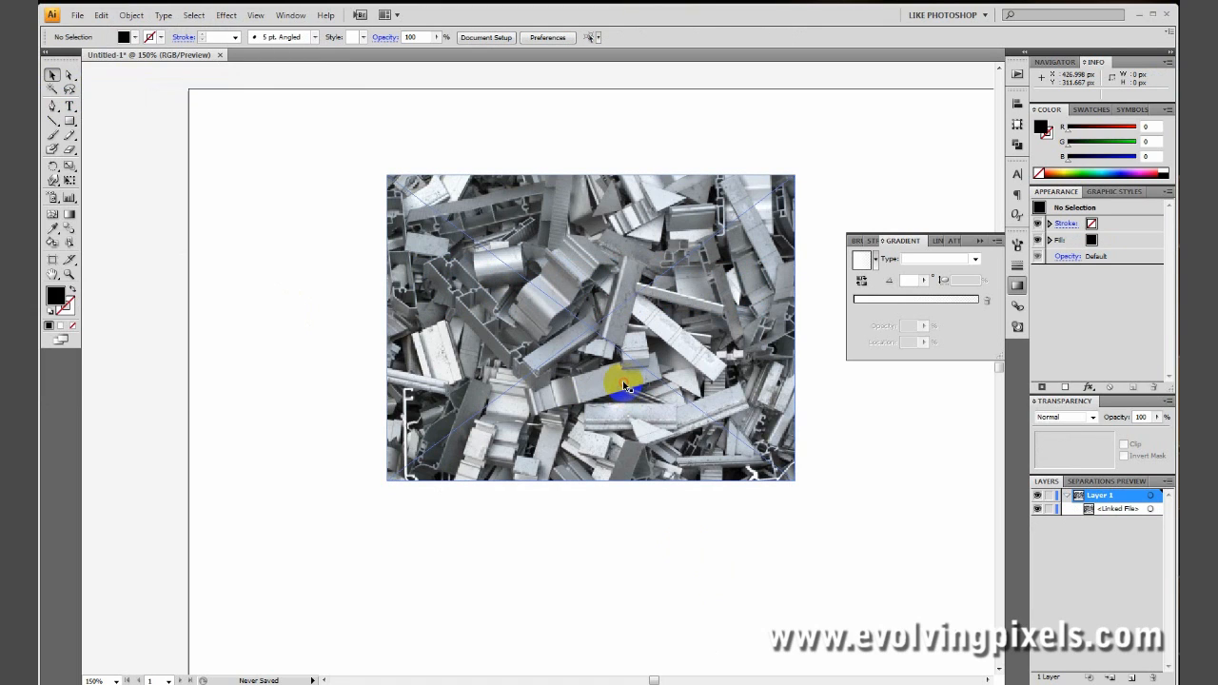
Give the photo an opacity mask from the pasted text outlines with Clip enabled
{"action": "left_click", "coordinate": [624, 385]}
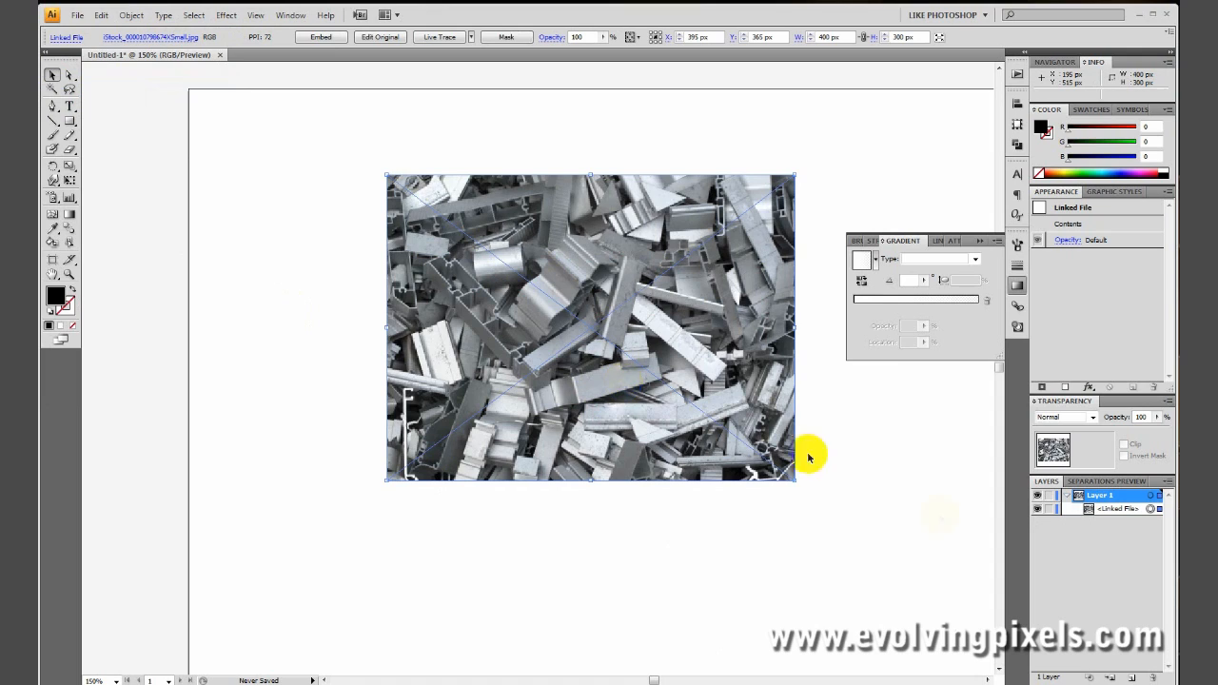
{"action": "mouse_move", "coordinate": [1081, 462]}
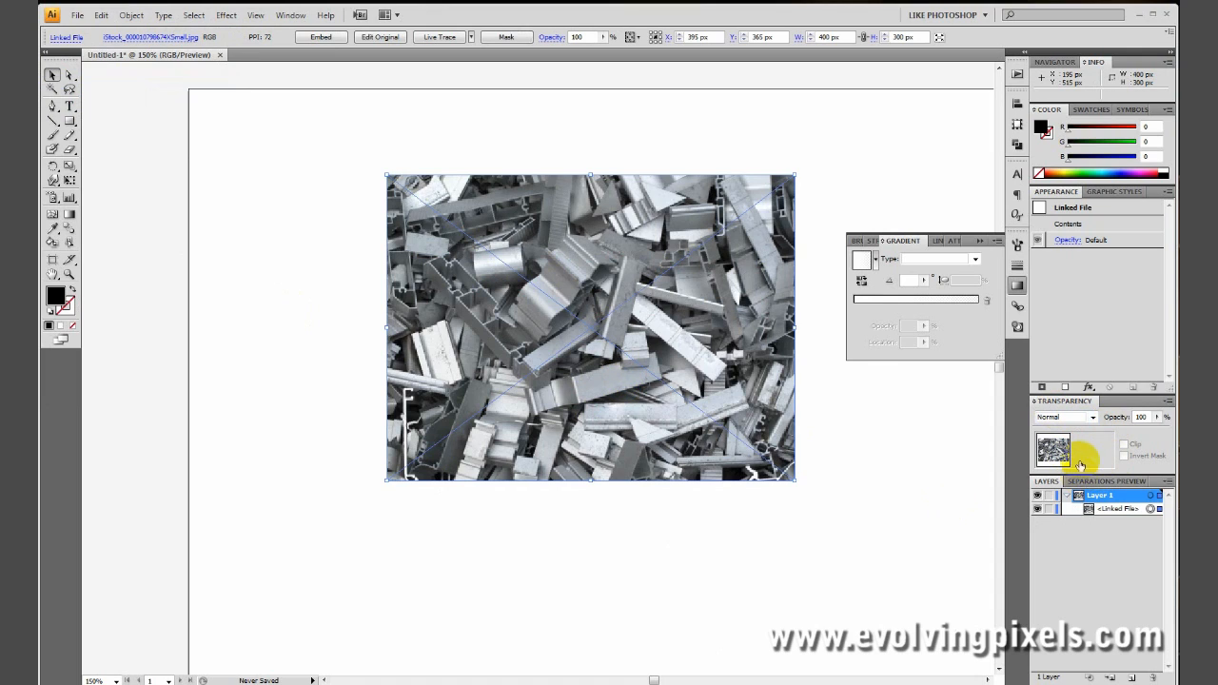
{"action": "mouse_move", "coordinate": [1100, 457]}
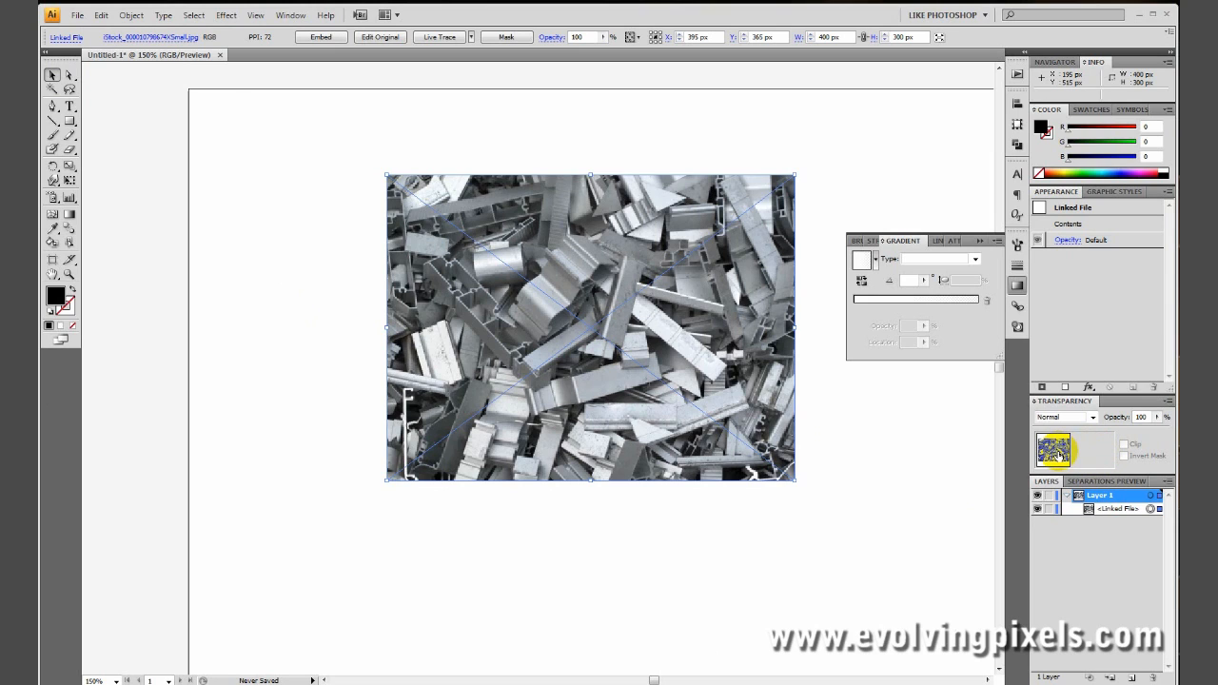
{"action": "left_click", "coordinate": [1096, 449]}
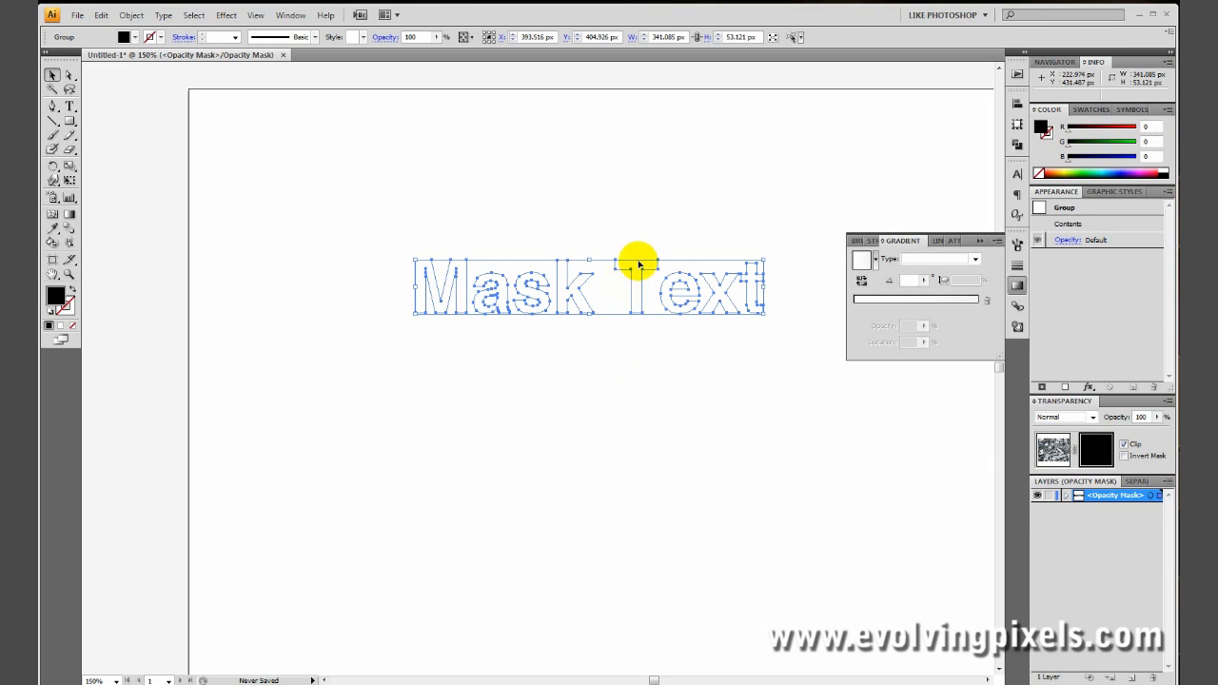
{"action": "mouse_move", "coordinate": [691, 377]}
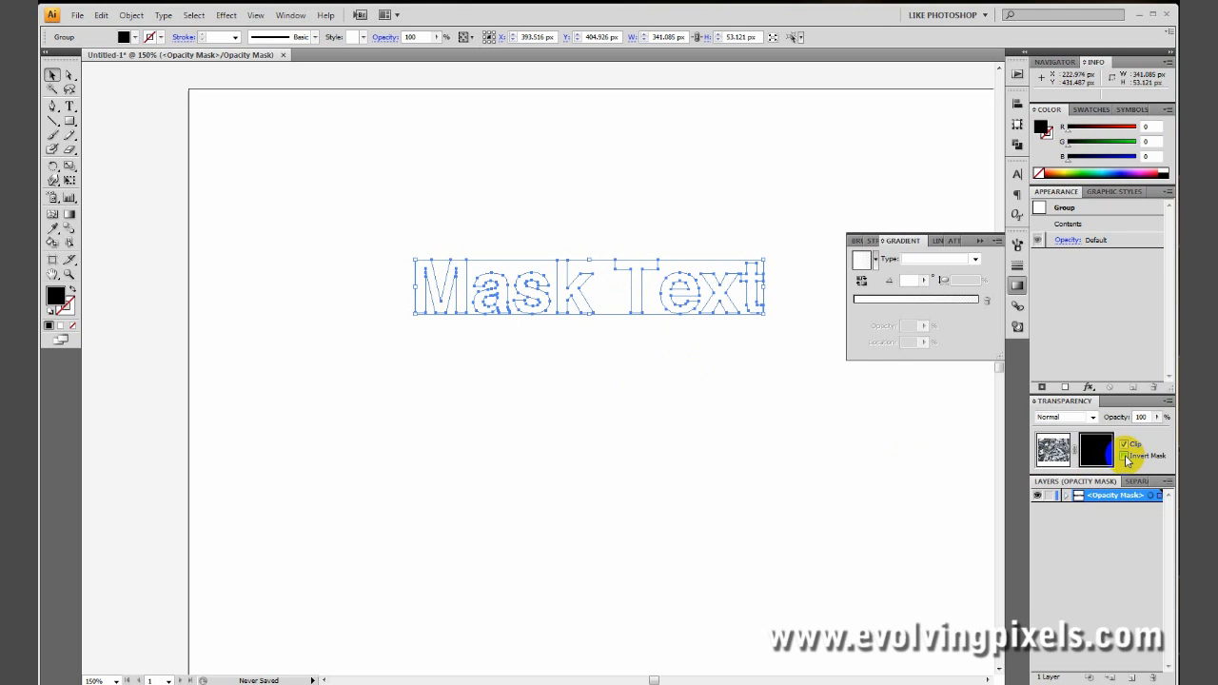
{"action": "left_click", "coordinate": [1126, 476]}
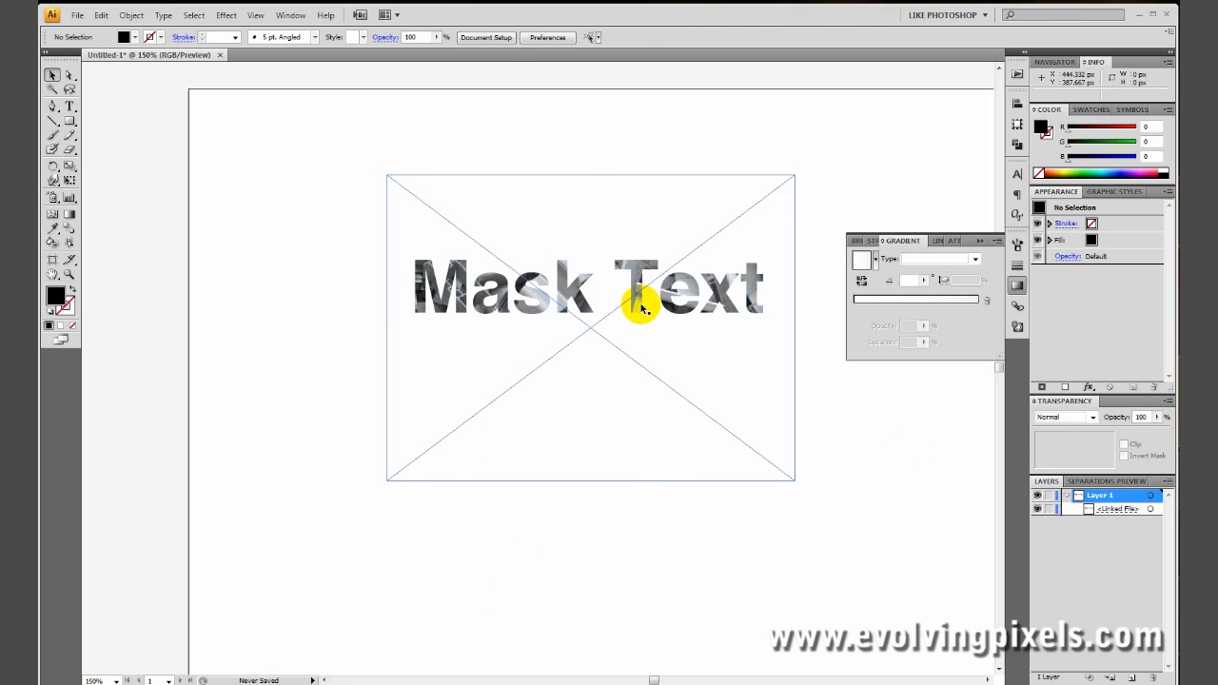
{"action": "mouse_move", "coordinate": [506, 312]}
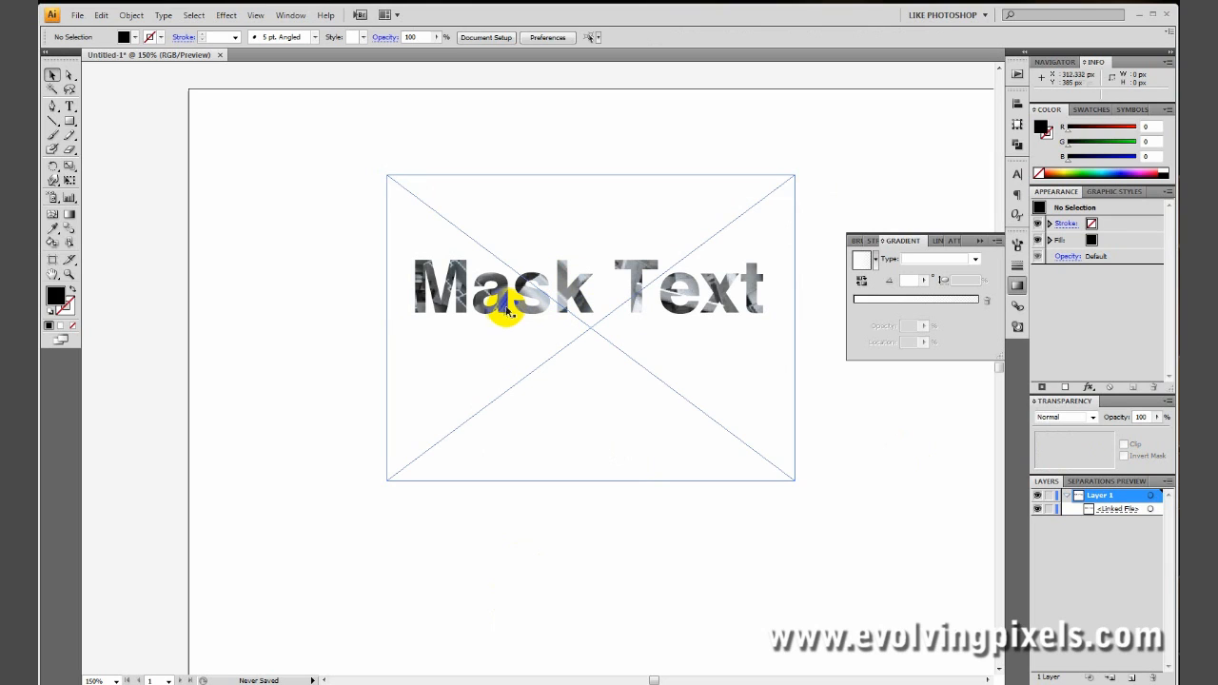
{"action": "mouse_move", "coordinate": [683, 322]}
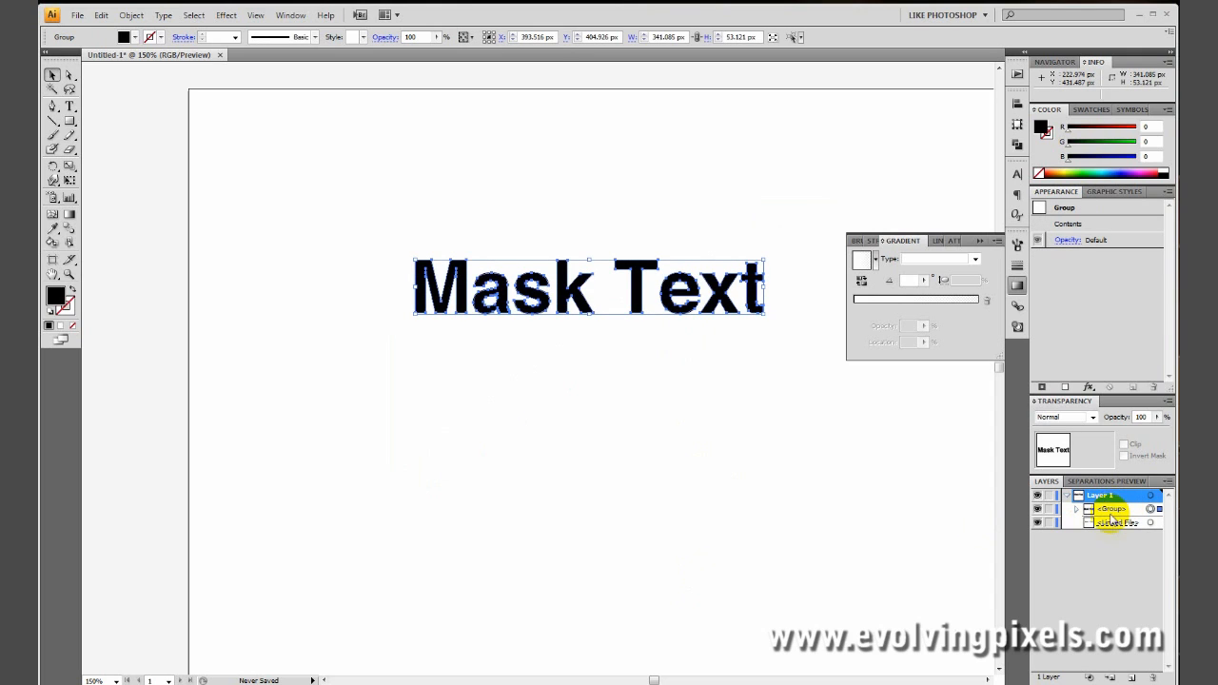
Rename the text group's Layers entry to 'maskedlayer' through its Options dialog
{"action": "double_click", "coordinate": [1121, 541]}
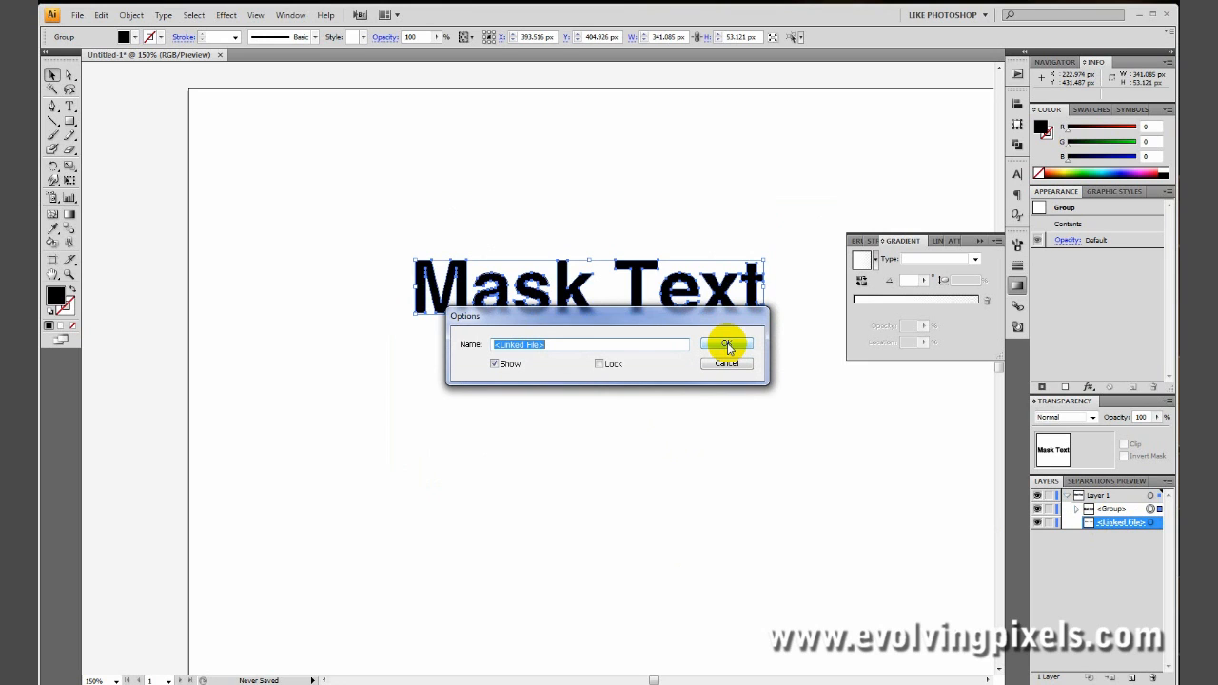
{"action": "left_click", "coordinate": [725, 345]}
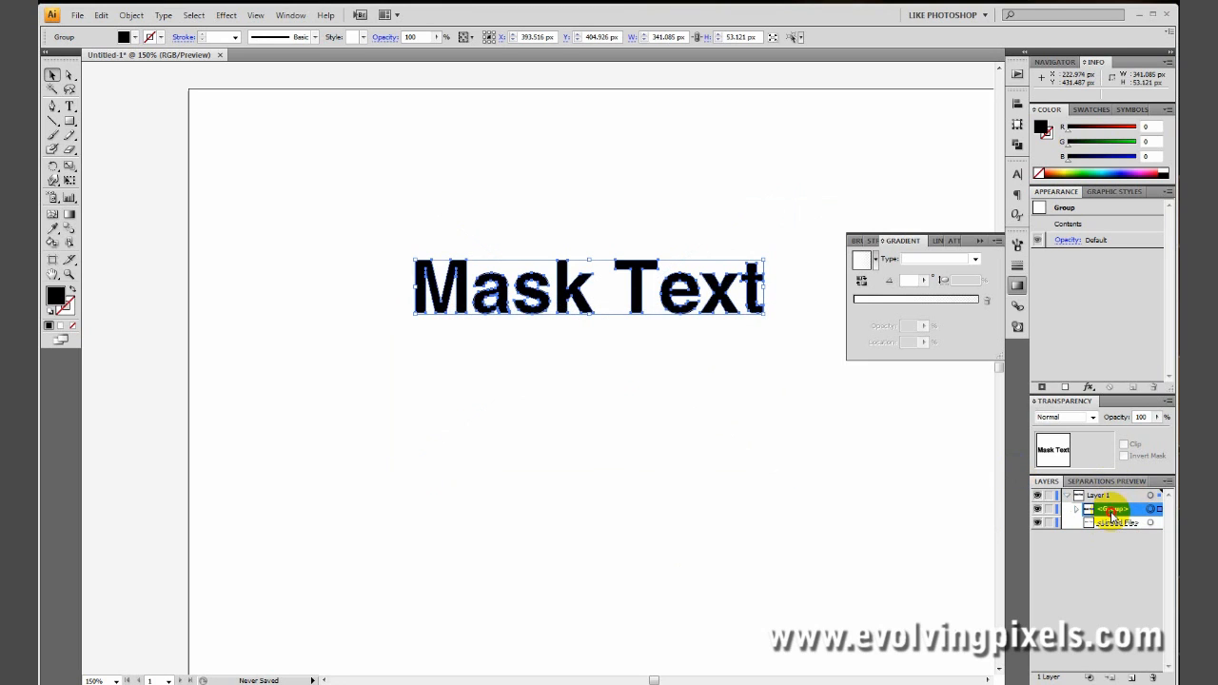
{"action": "double_click", "coordinate": [1104, 513]}
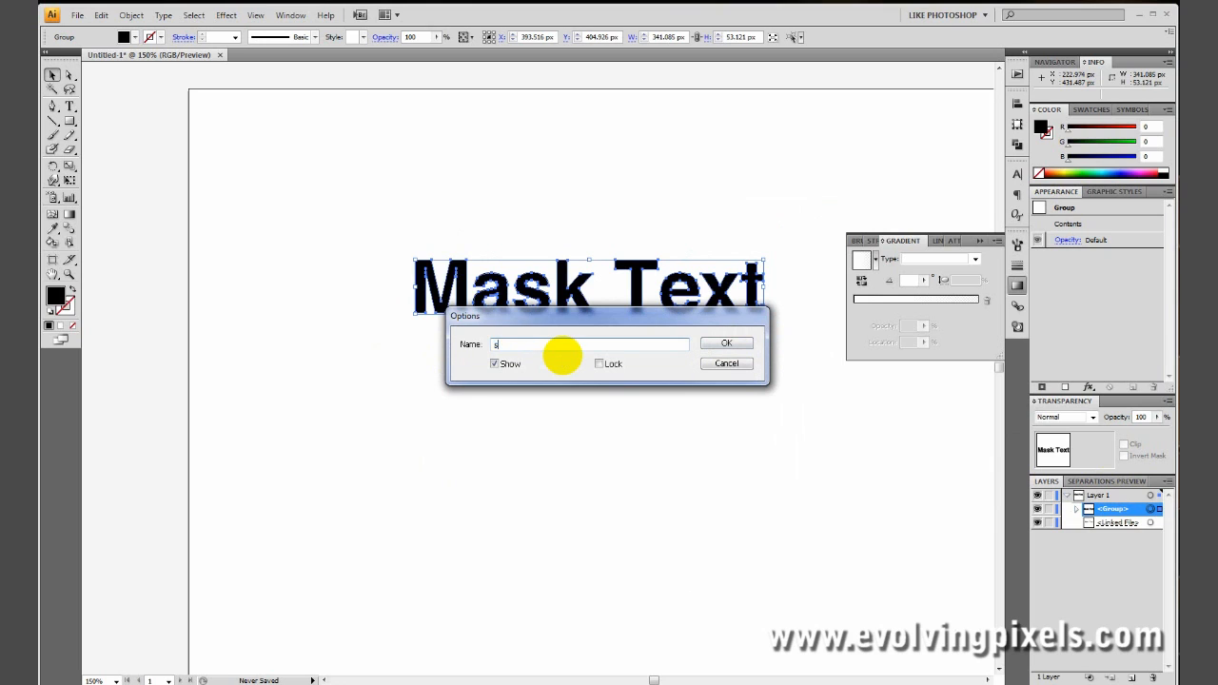
{"action": "left_click", "coordinate": [727, 342]}
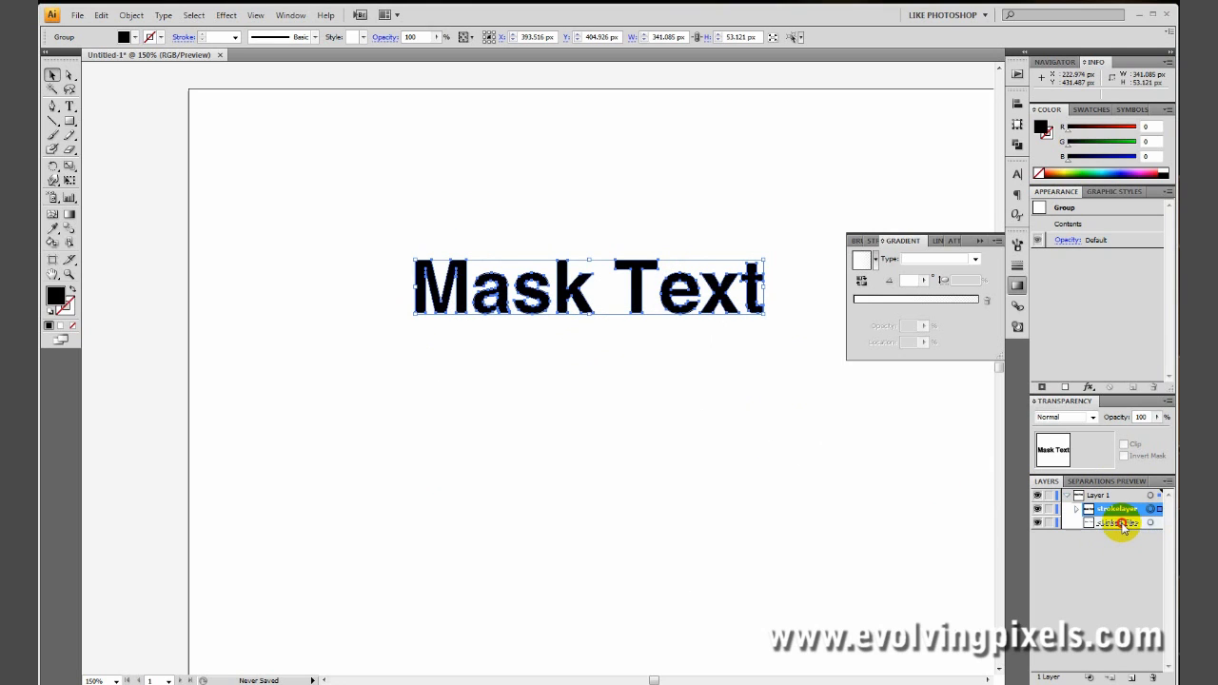
{"action": "double_click", "coordinate": [1111, 528]}
{"action": "type", "text": "masked"}
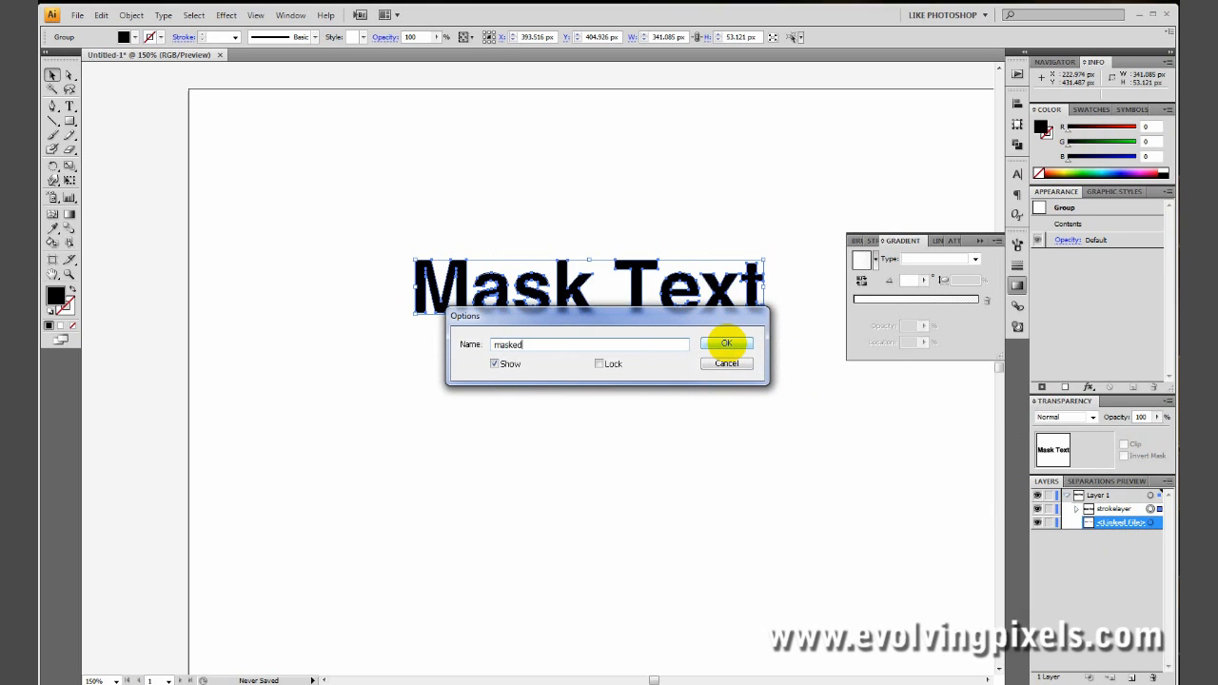
{"action": "type", "text": "layer"}
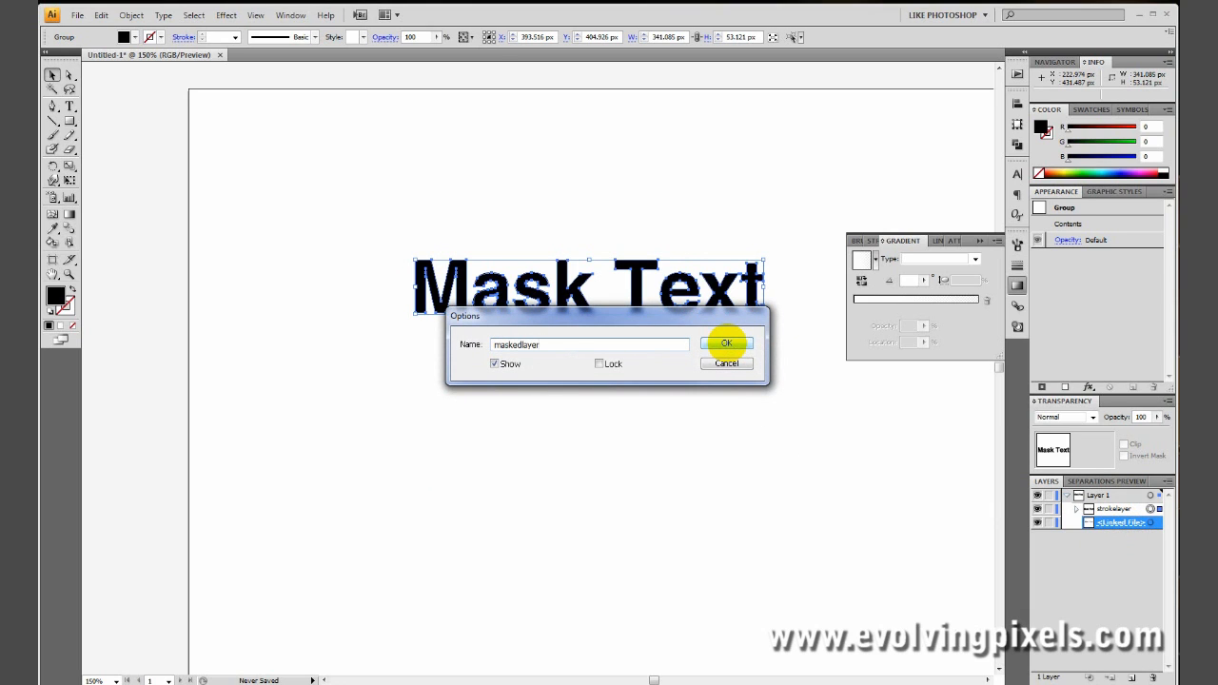
{"action": "left_click", "coordinate": [727, 343]}
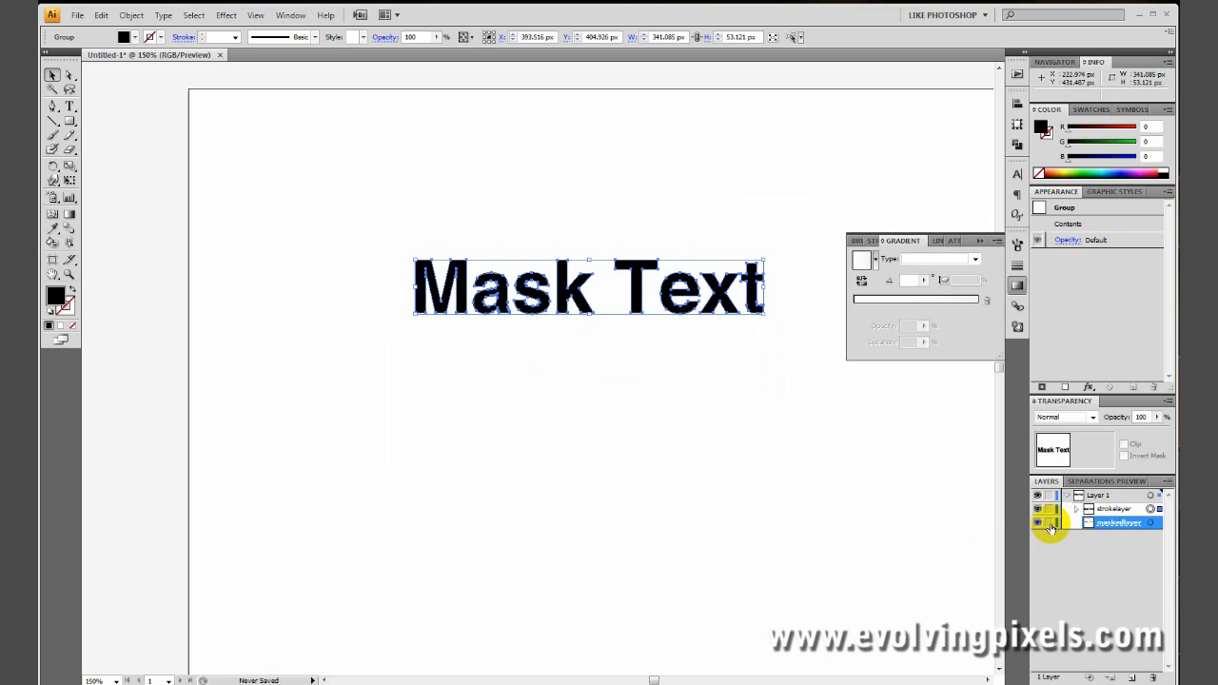
{"action": "mouse_move", "coordinate": [1050, 531]}
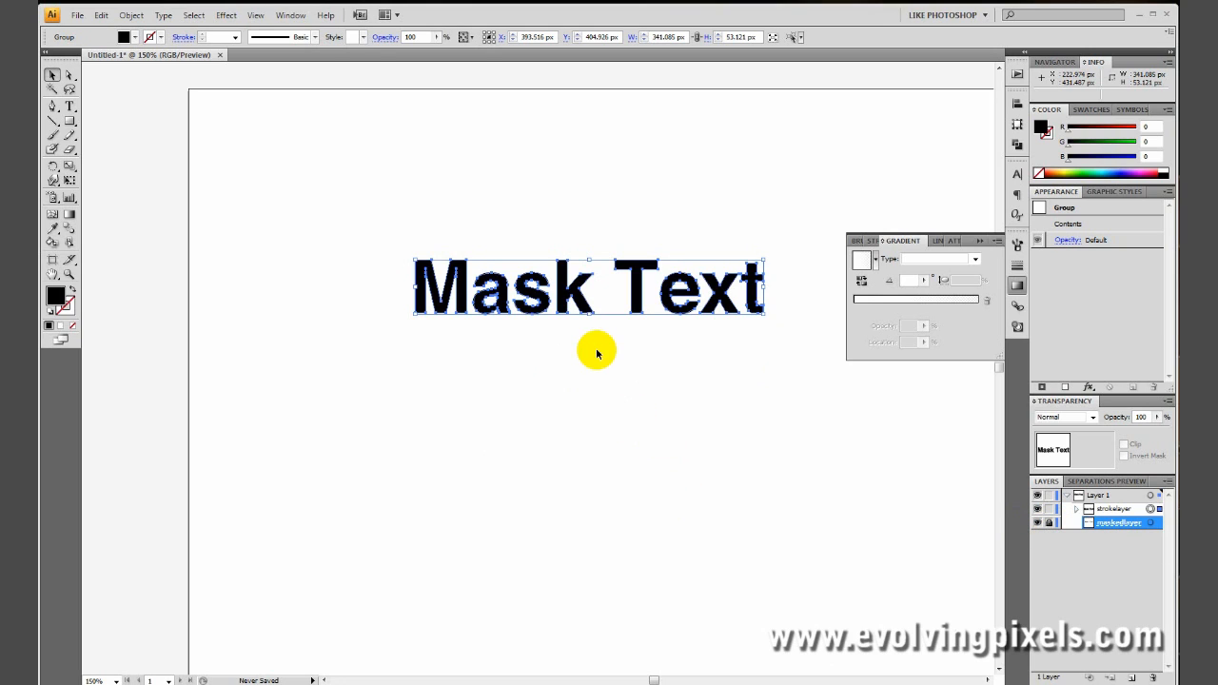
{"action": "mouse_move", "coordinate": [605, 356]}
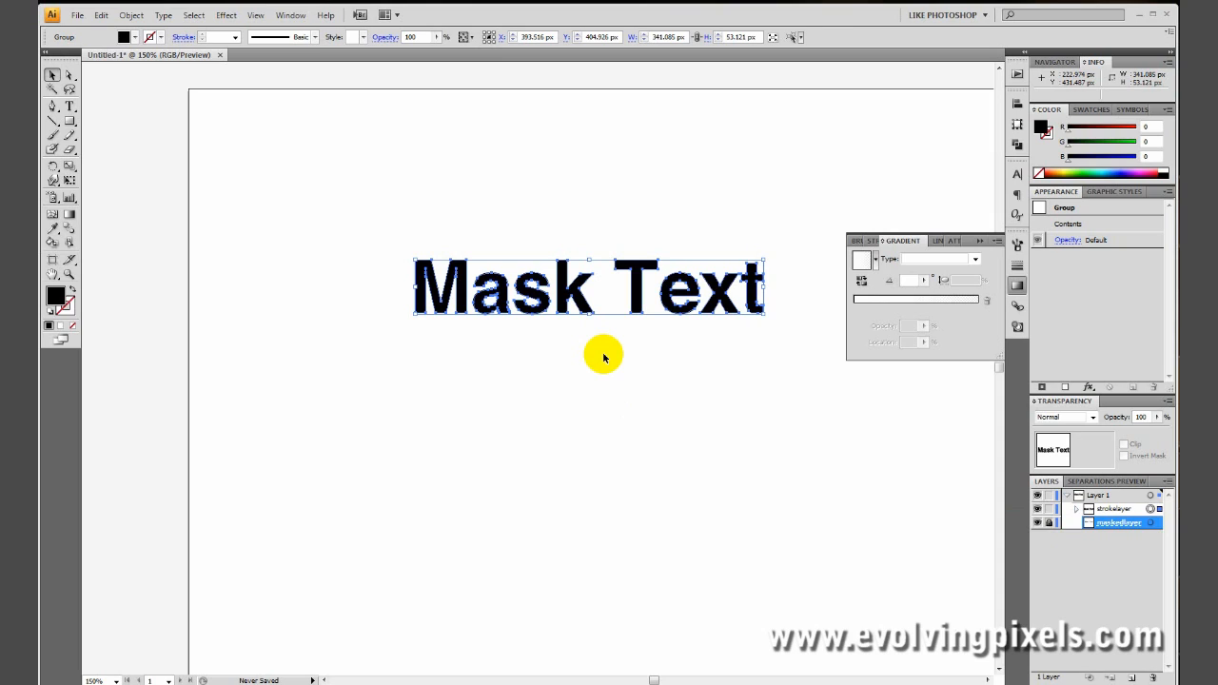
{"action": "mouse_move", "coordinate": [601, 350]}
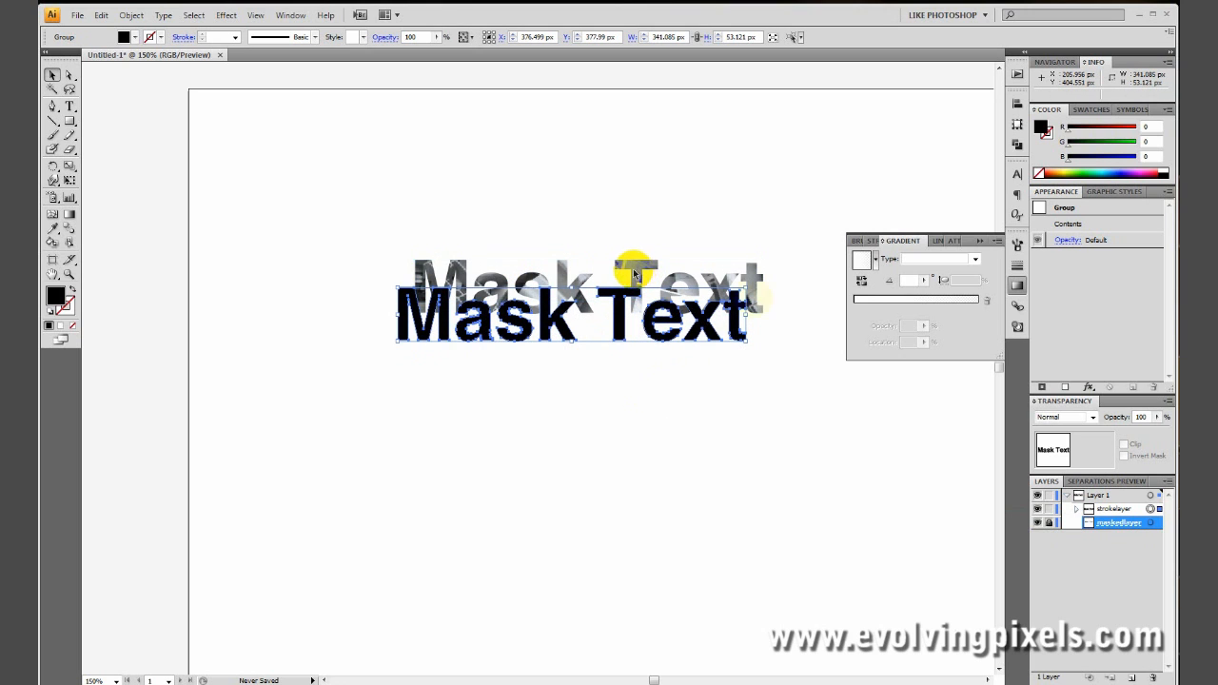
Align the dark text over the textured copy so the metal texture shows through the letters
{"action": "left_click_drag", "start_coordinate": [632, 276], "coordinate": [842, 495]}
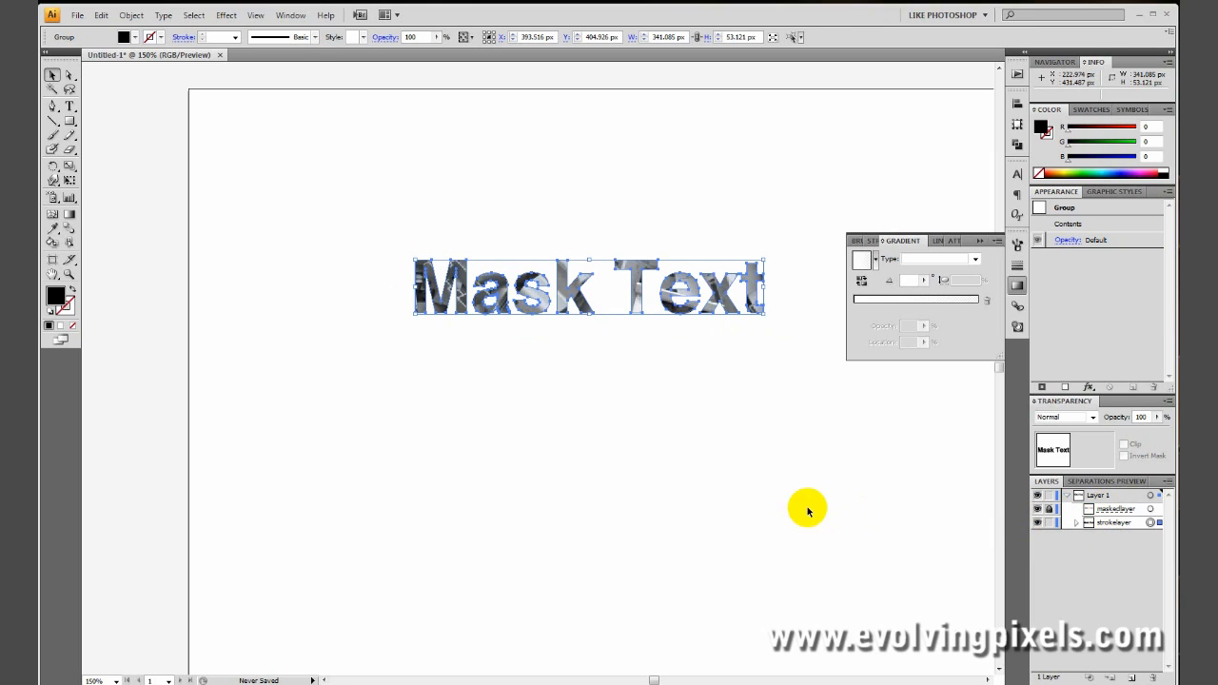
{"action": "mouse_move", "coordinate": [630, 407]}
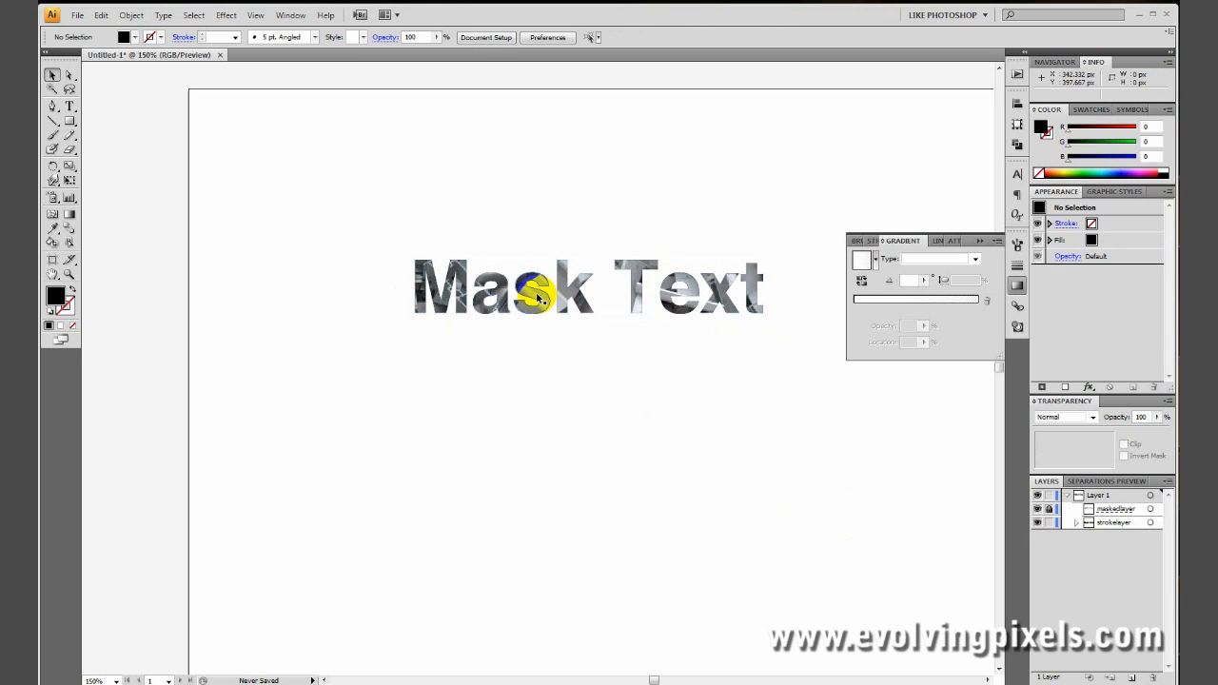
Give the textured text group a black stroke with a heavier weight from the Control bar
{"action": "left_click", "coordinate": [541, 289]}
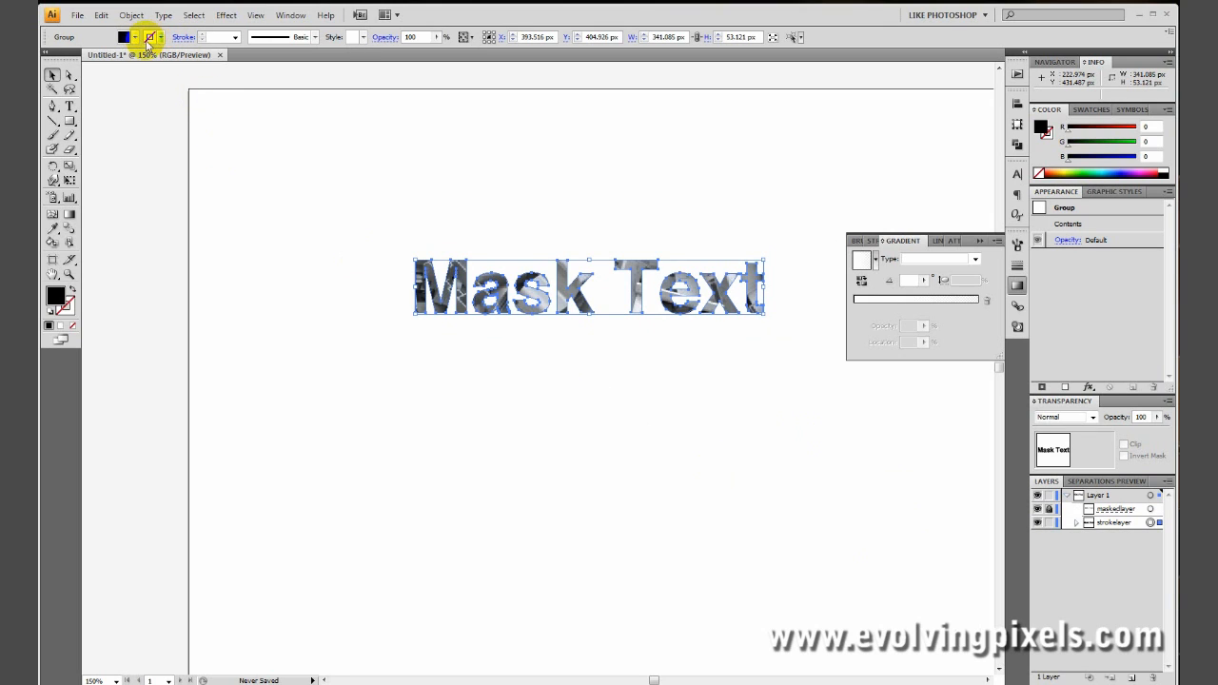
{"action": "left_click", "coordinate": [139, 38]}
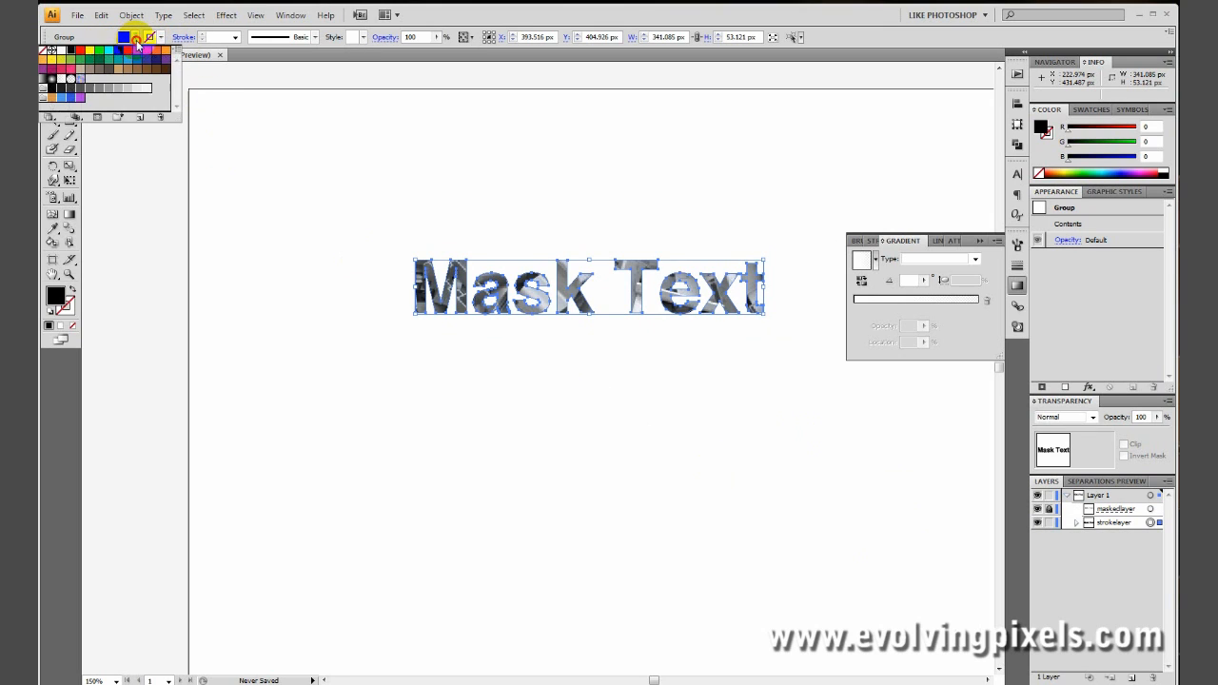
{"action": "left_click", "coordinate": [152, 38]}
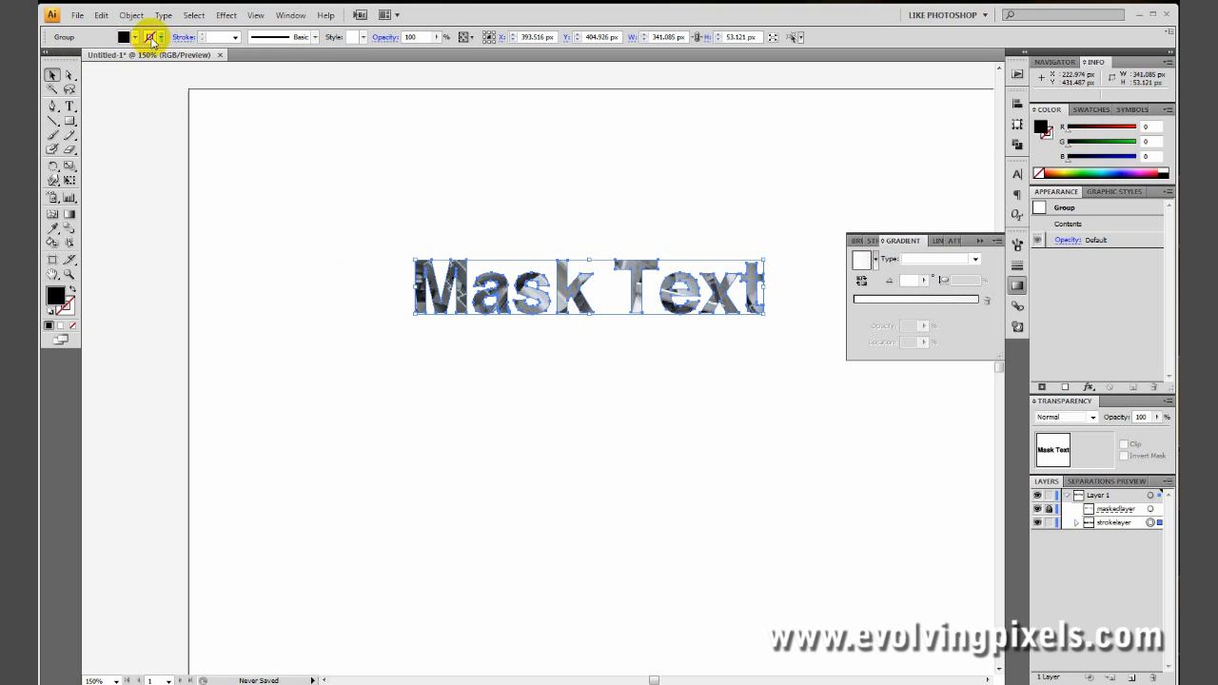
{"action": "mouse_move", "coordinate": [152, 42]}
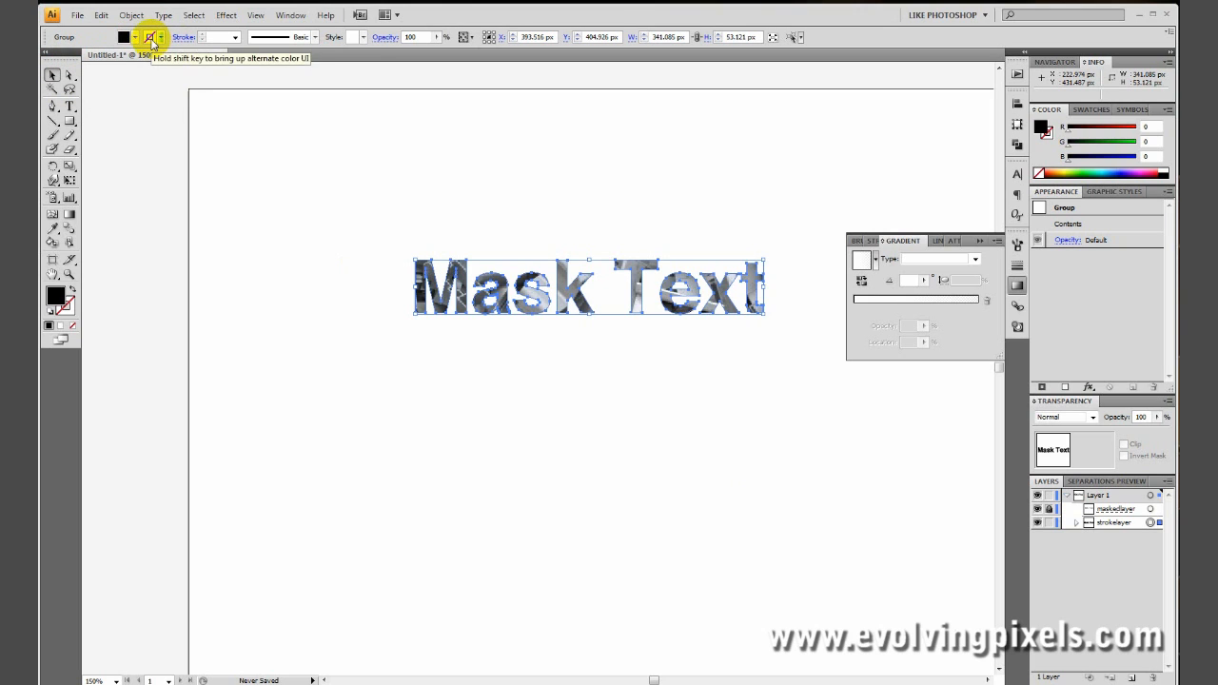
{"action": "left_click", "coordinate": [149, 38]}
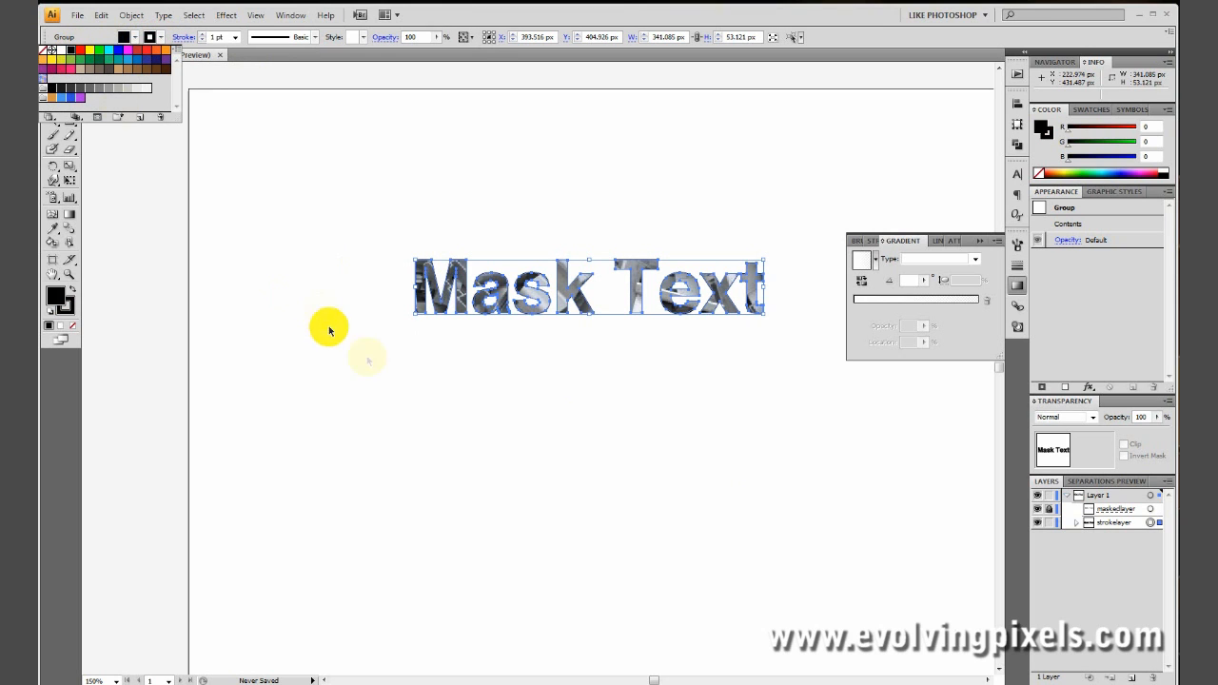
{"action": "left_click", "coordinate": [726, 353]}
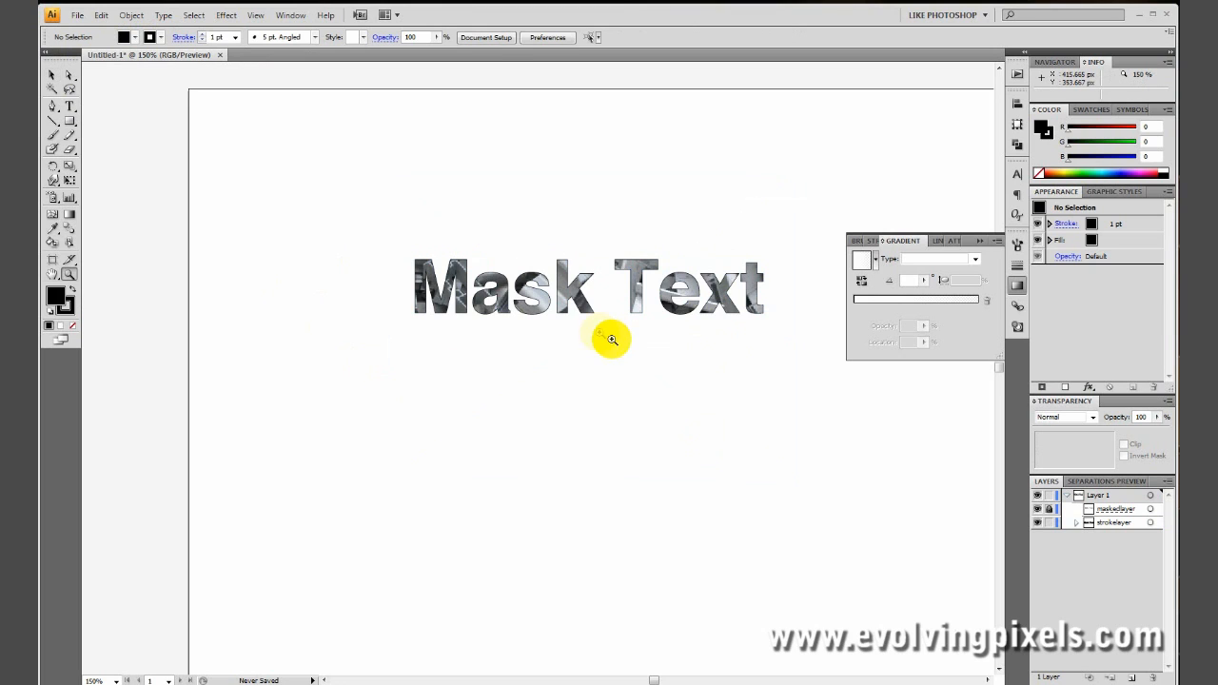
{"action": "left_click", "coordinate": [609, 339]}
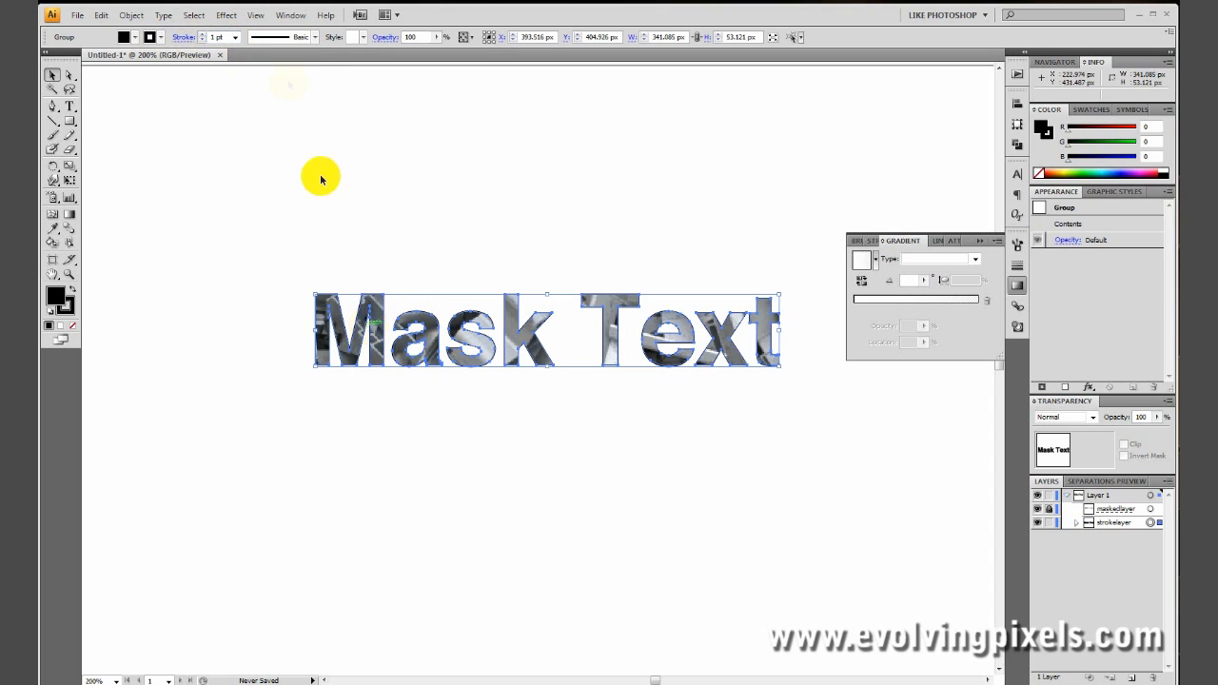
{"action": "left_click", "coordinate": [221, 38]}
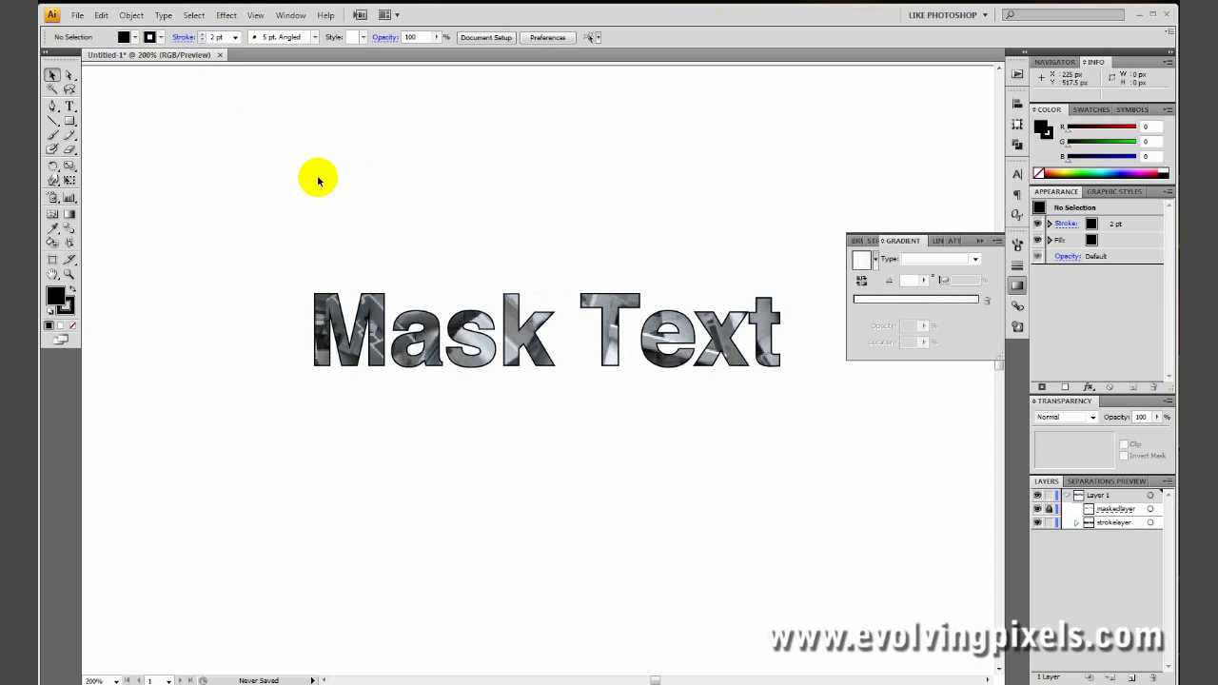
{"action": "mouse_move", "coordinate": [522, 442]}
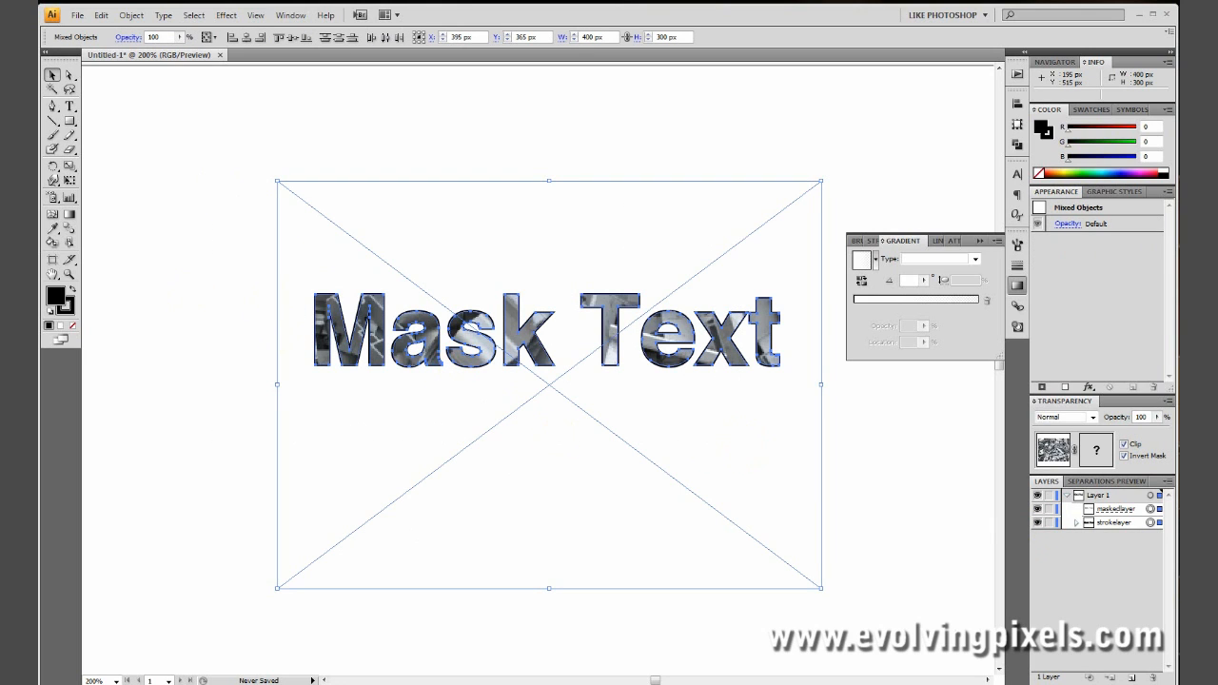
{"action": "mouse_move", "coordinate": [674, 494]}
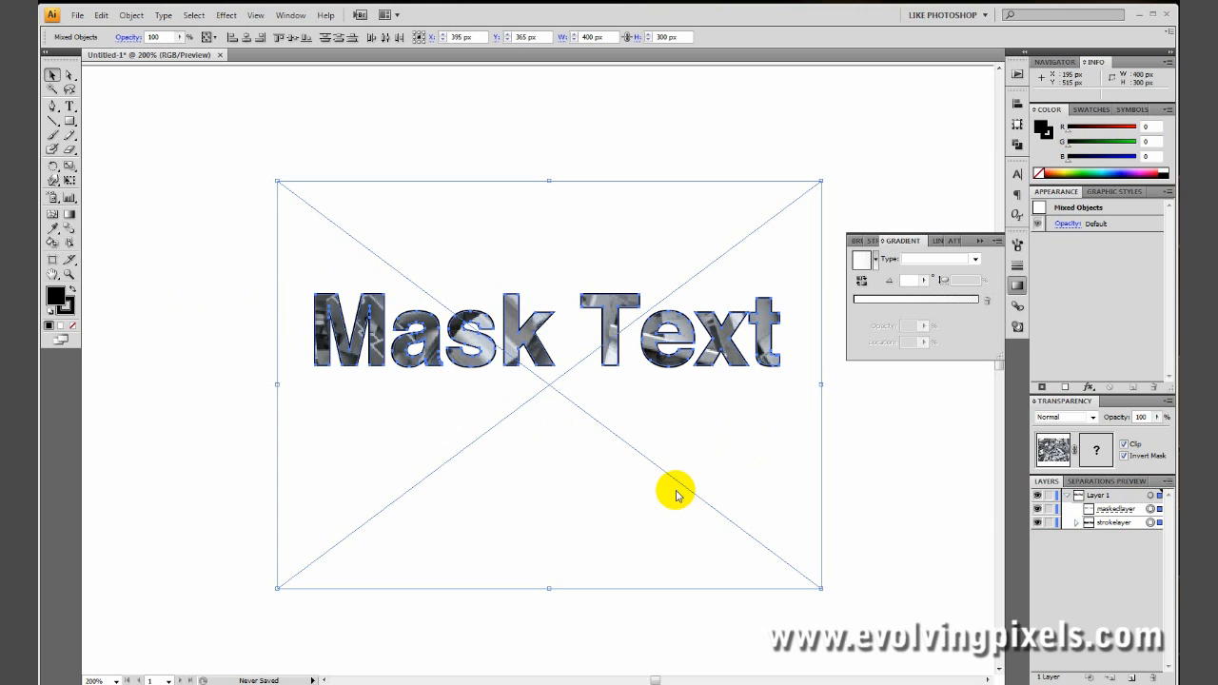
Group the selected textured text and its outline into one object with Object > Group
{"action": "left_click", "coordinate": [107, 15]}
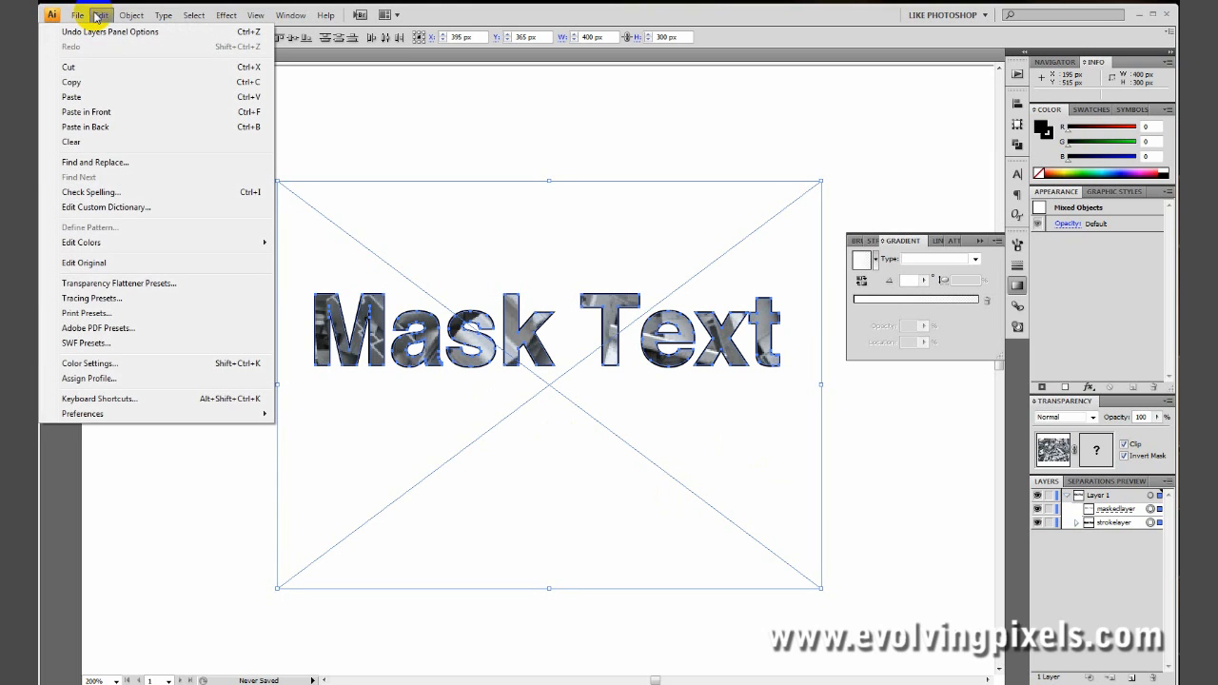
{"action": "left_click", "coordinate": [129, 15]}
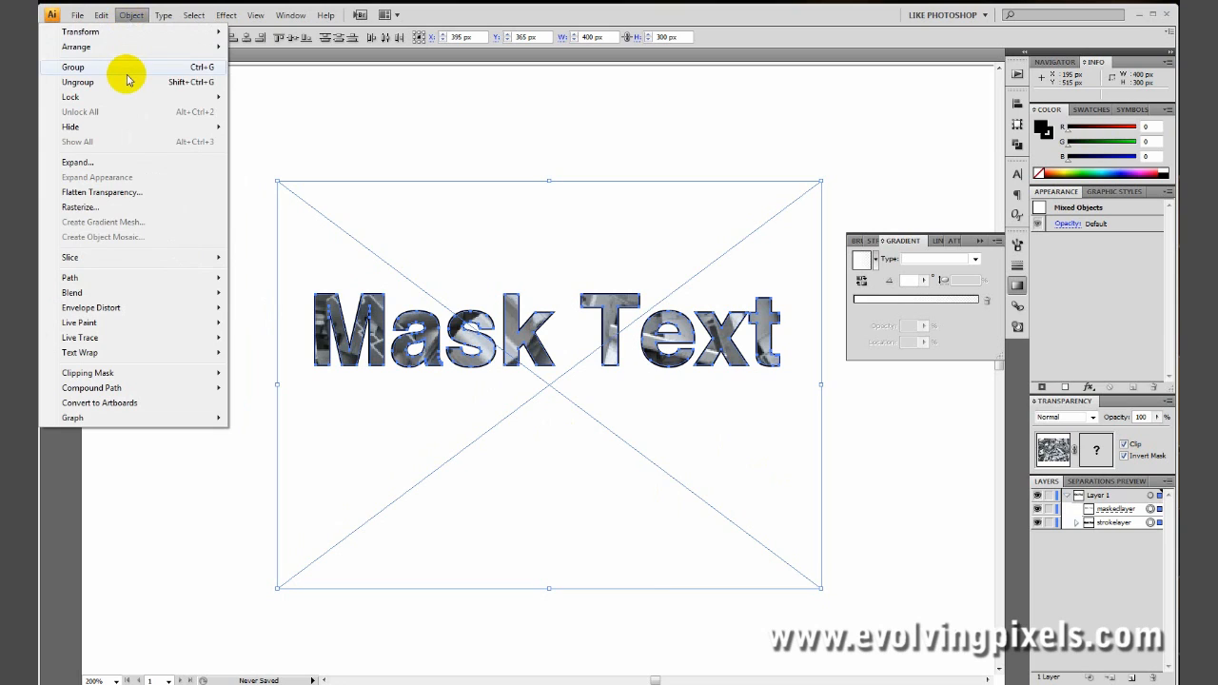
{"action": "left_click", "coordinate": [52, 68]}
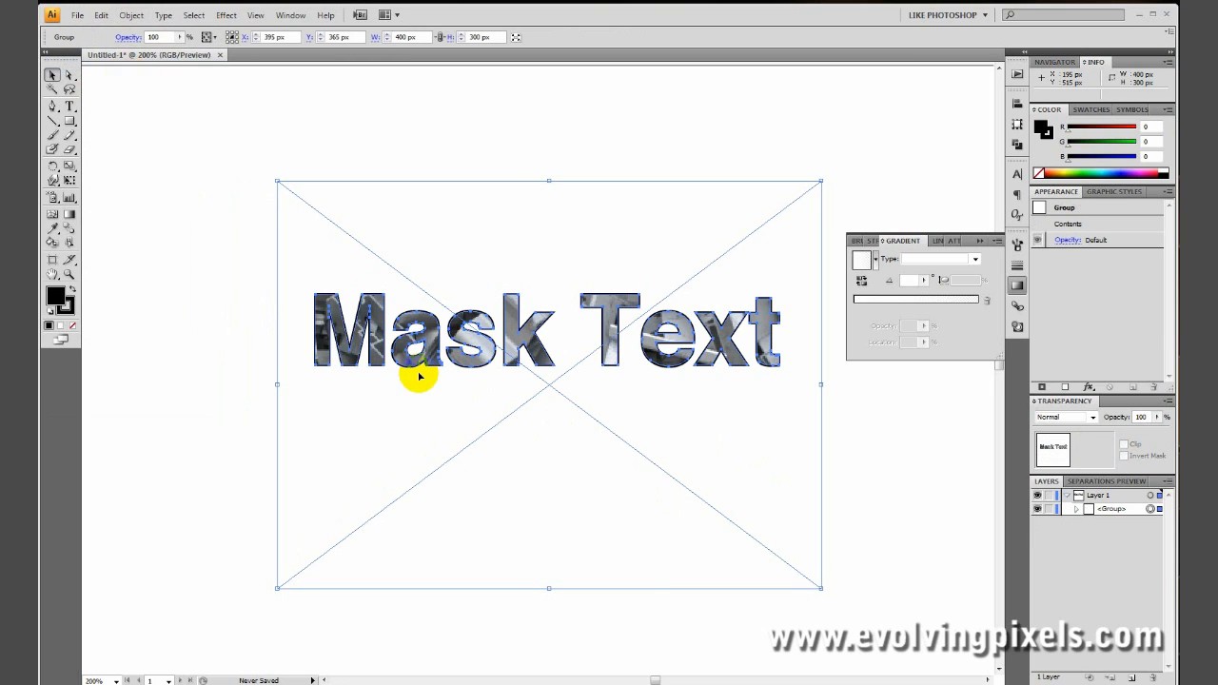
{"action": "mouse_move", "coordinate": [428, 381]}
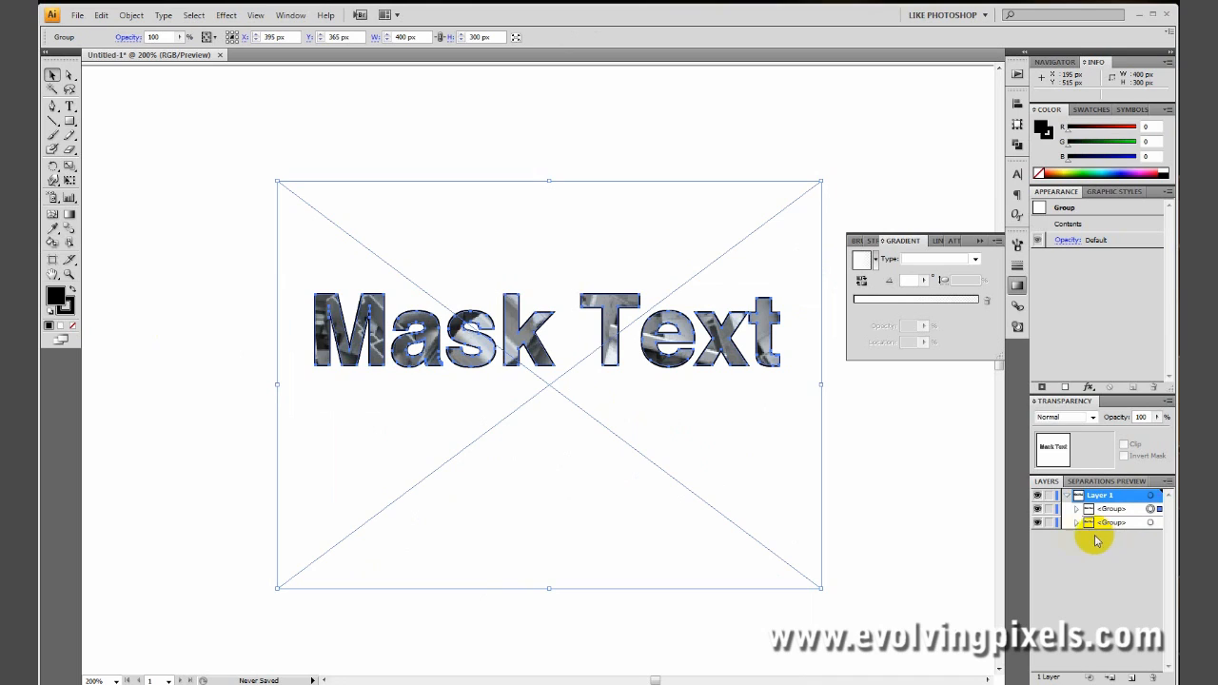
{"action": "mouse_move", "coordinate": [1047, 524]}
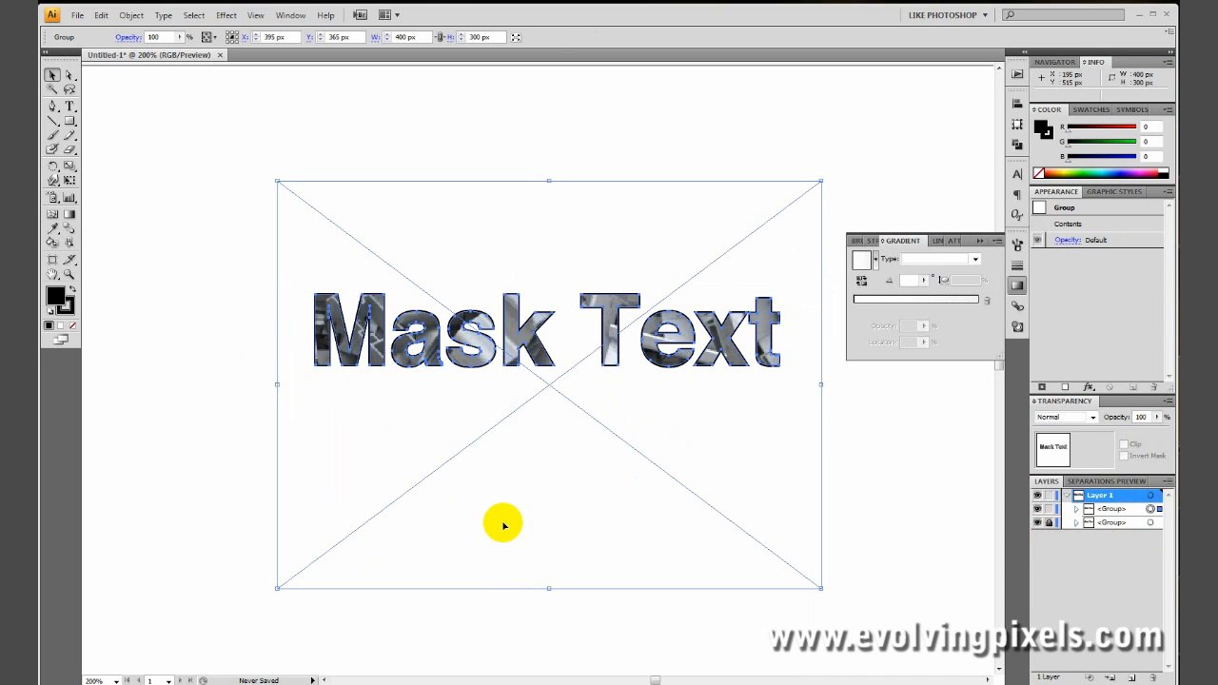
{"action": "mouse_move", "coordinate": [910, 531]}
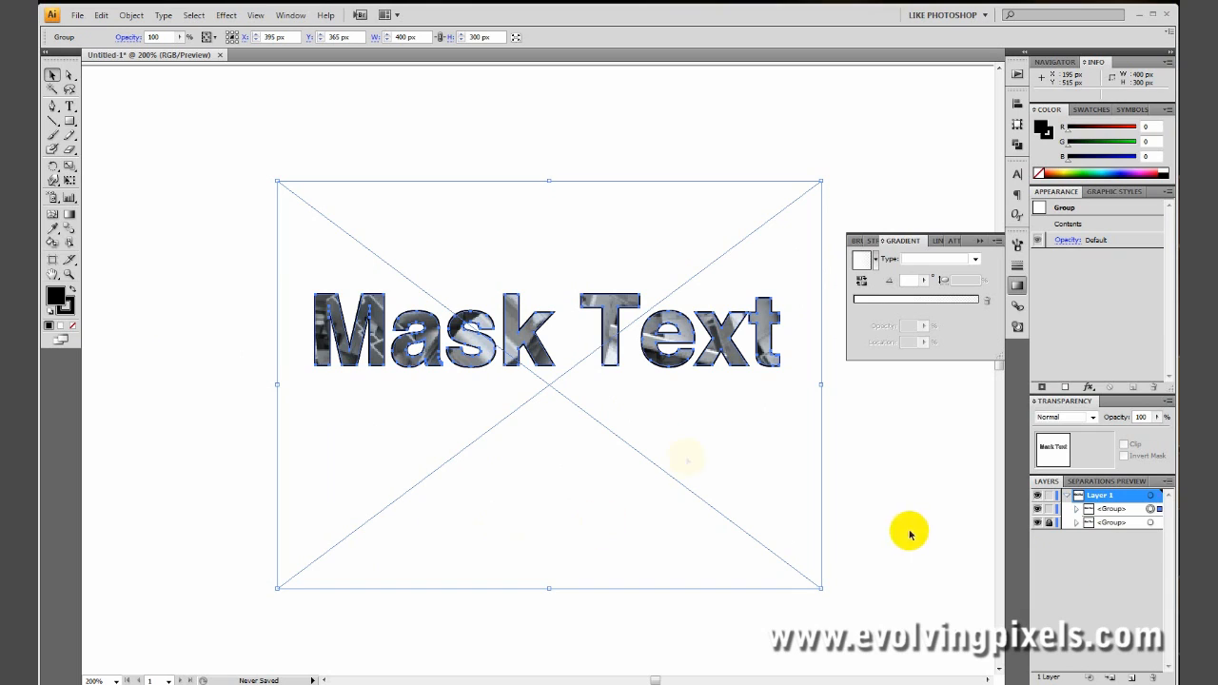
{"action": "mouse_move", "coordinate": [611, 320]}
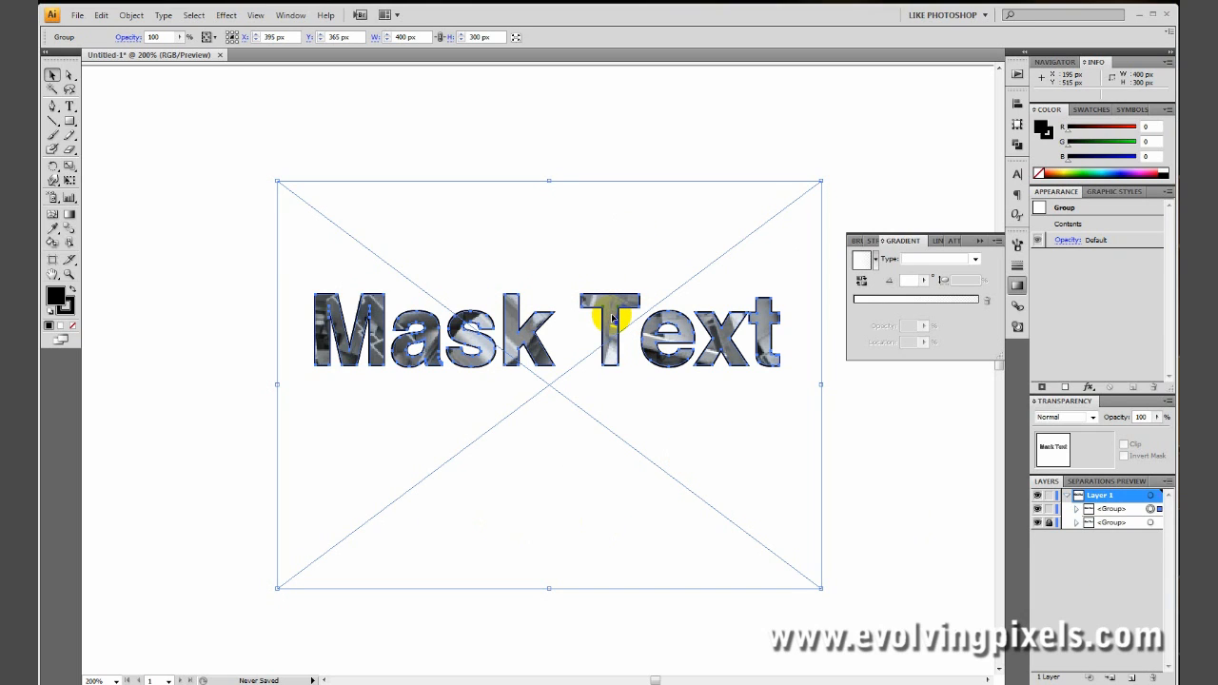
Reflect a copy of the group on the horizontal axis and position it directly beneath the original
{"action": "right_click", "coordinate": [613, 319]}
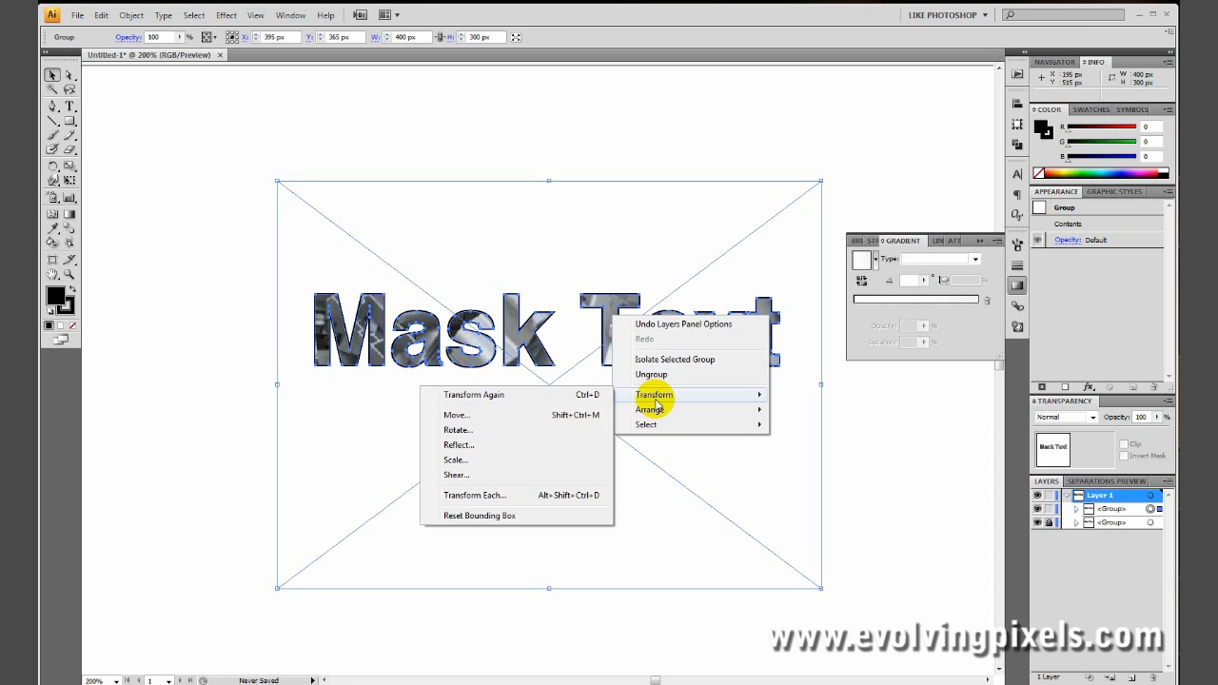
{"action": "mouse_move", "coordinate": [540, 449]}
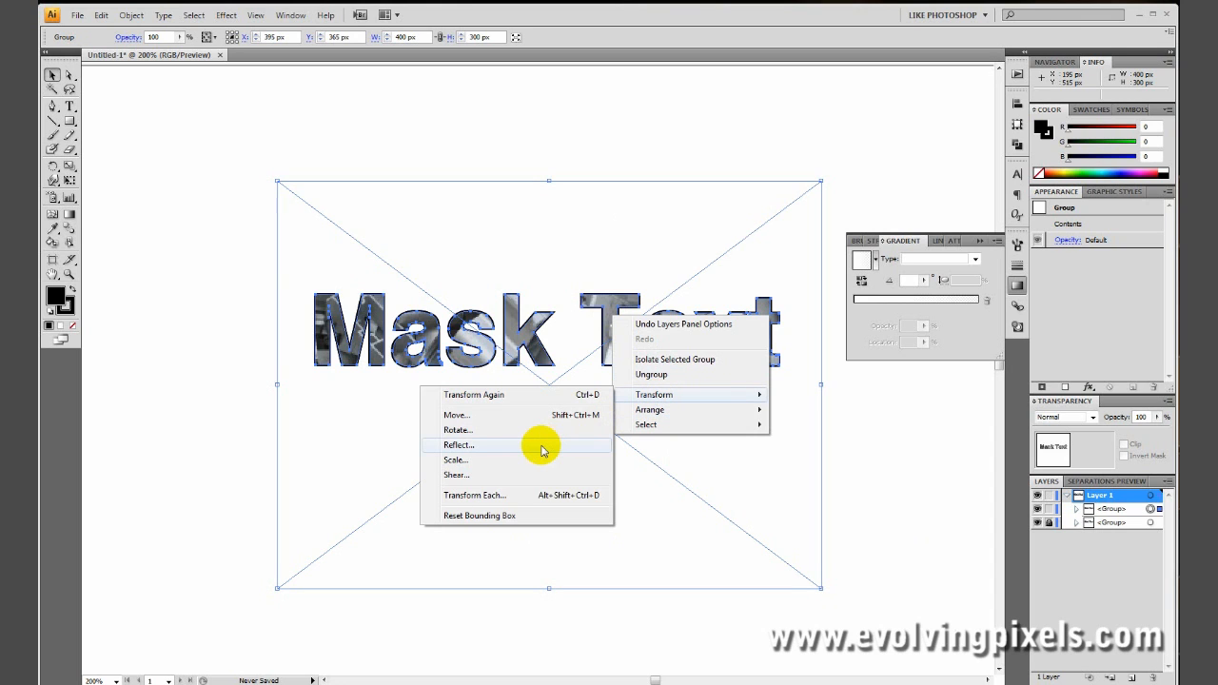
{"action": "left_click", "coordinate": [455, 445]}
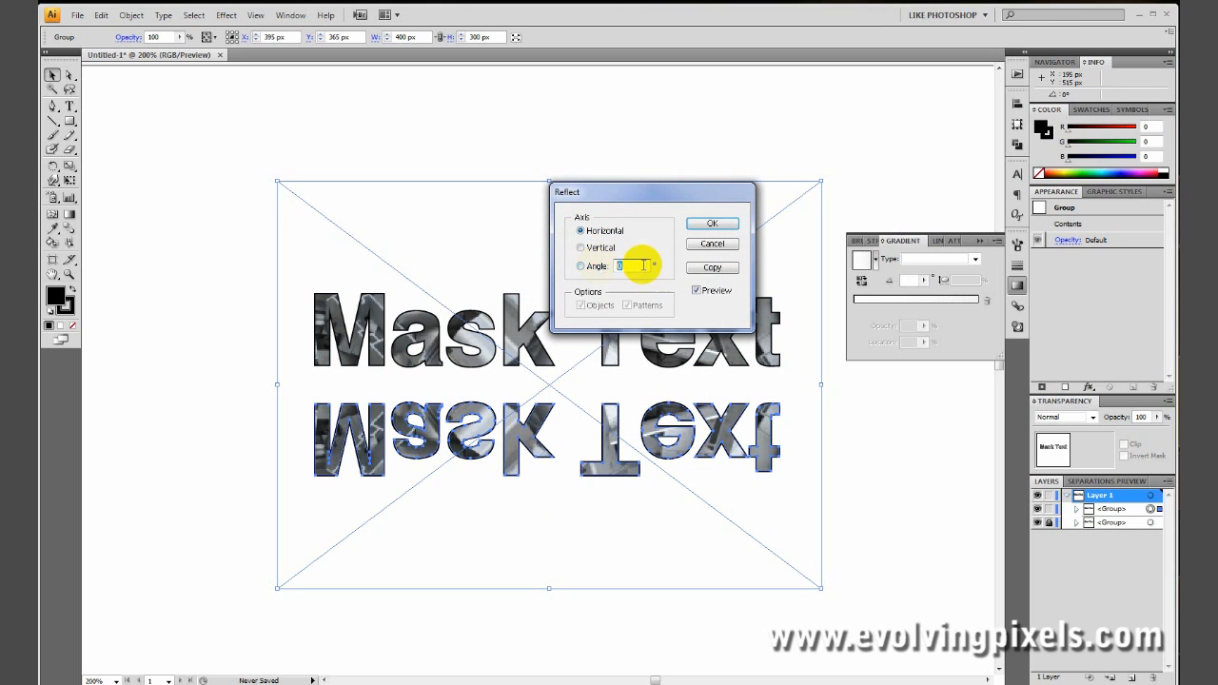
{"action": "left_click", "coordinate": [711, 223]}
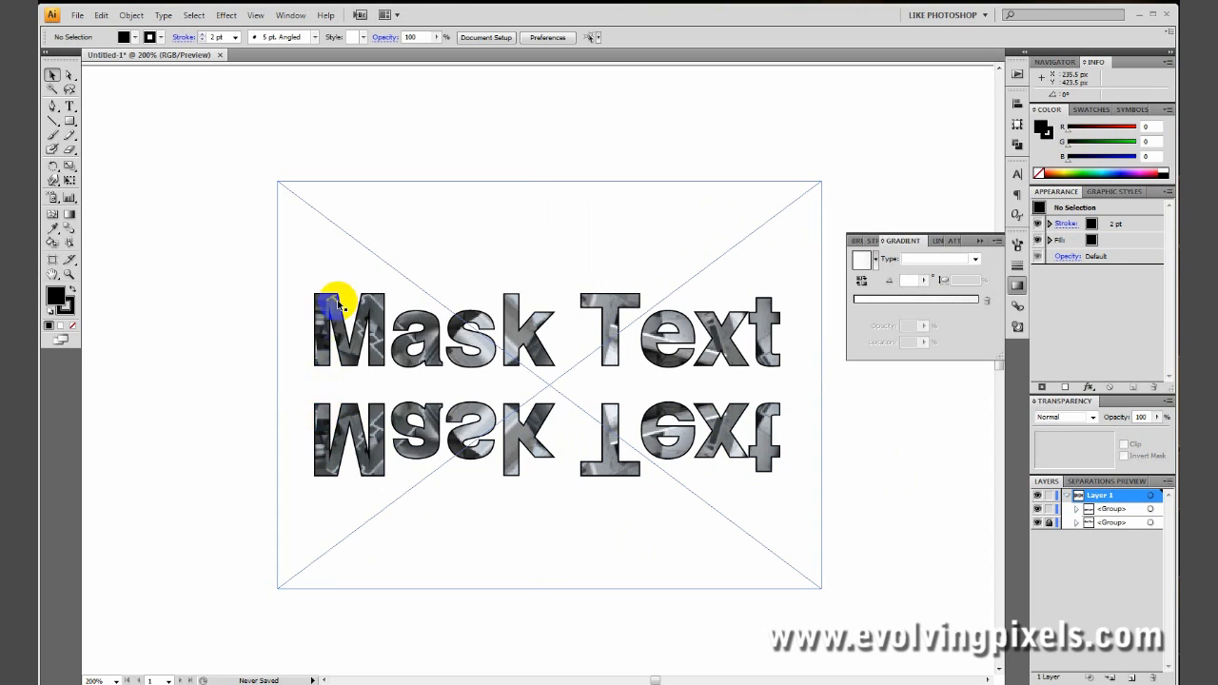
{"action": "mouse_move", "coordinate": [612, 462]}
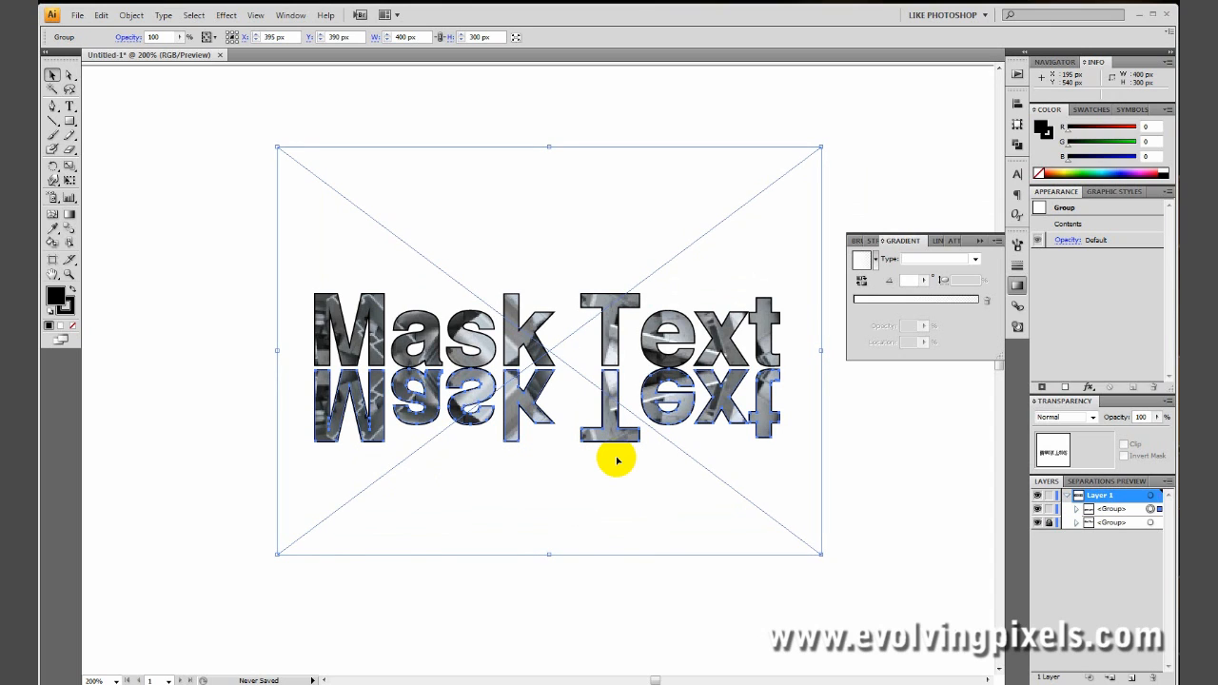
{"action": "left_click", "coordinate": [955, 535]}
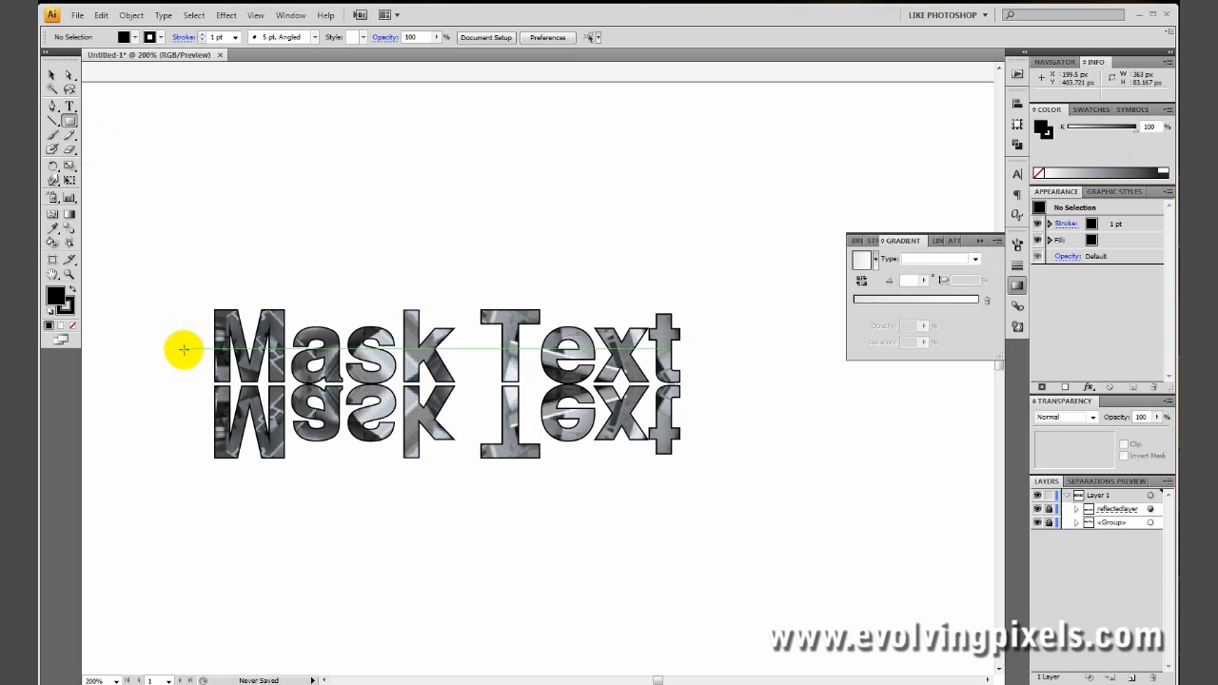
{"action": "mouse_move", "coordinate": [198, 381]}
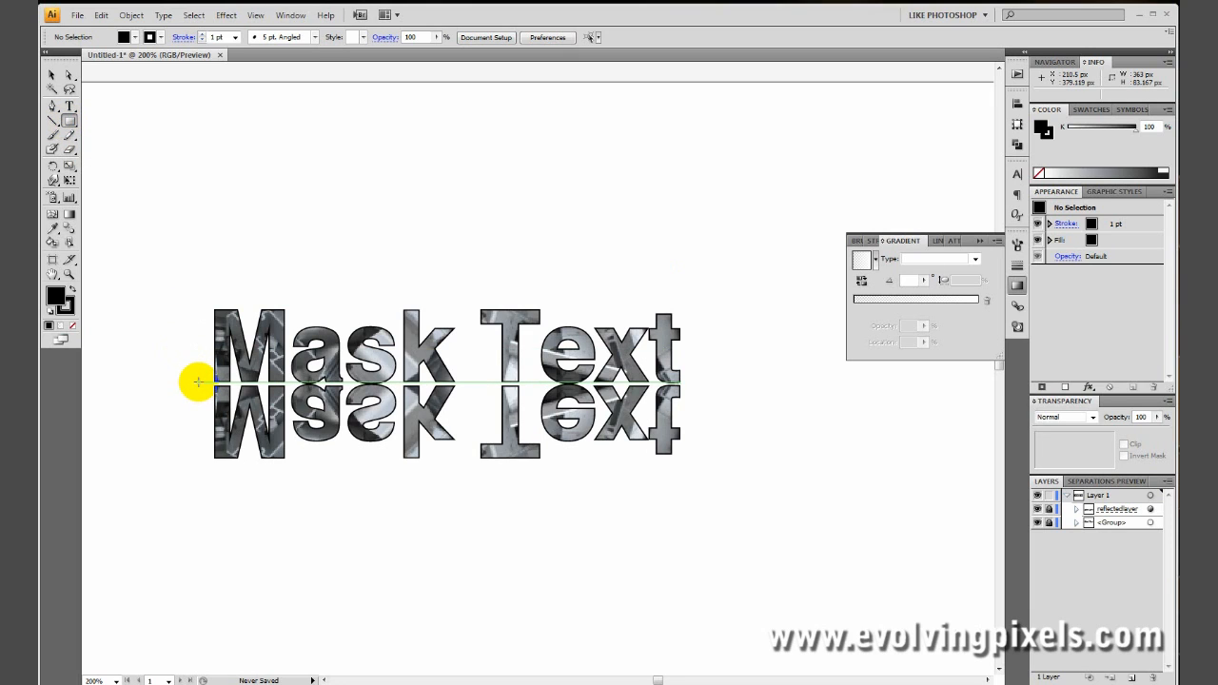
Draw a rectangle covering the reflected text and set its stroke to None
{"action": "left_click_drag", "start_coordinate": [198, 380], "coordinate": [689, 495]}
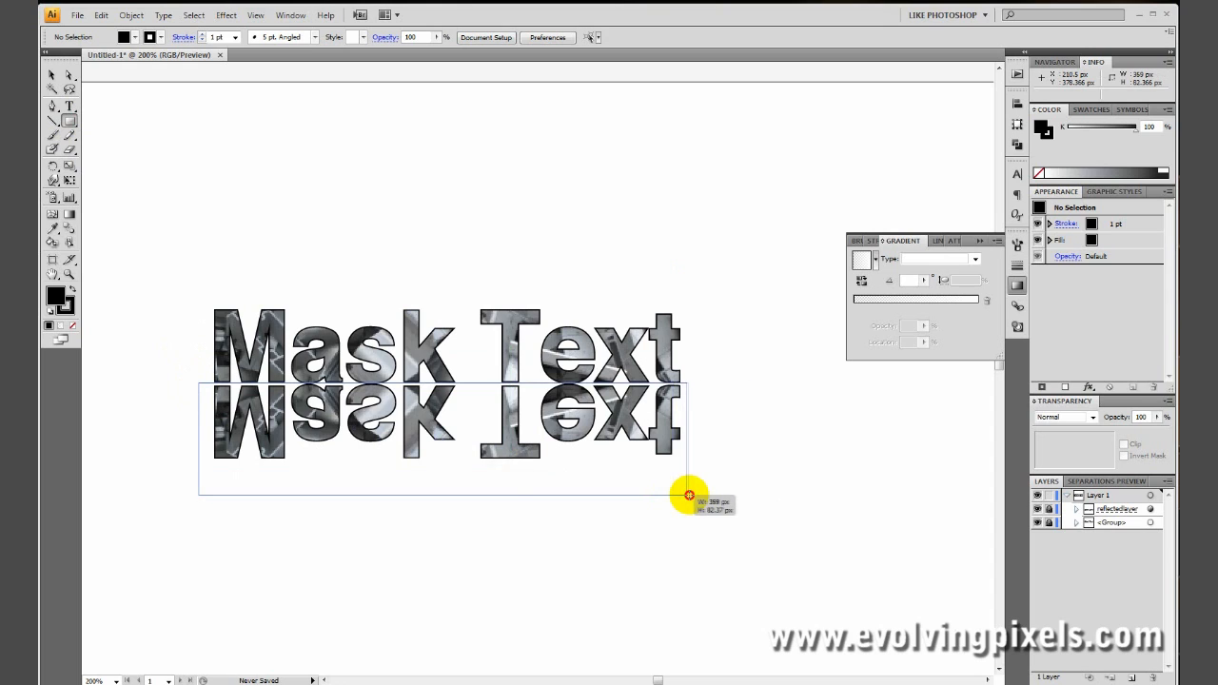
{"action": "left_click_drag", "start_coordinate": [689, 495], "coordinate": [695, 495]}
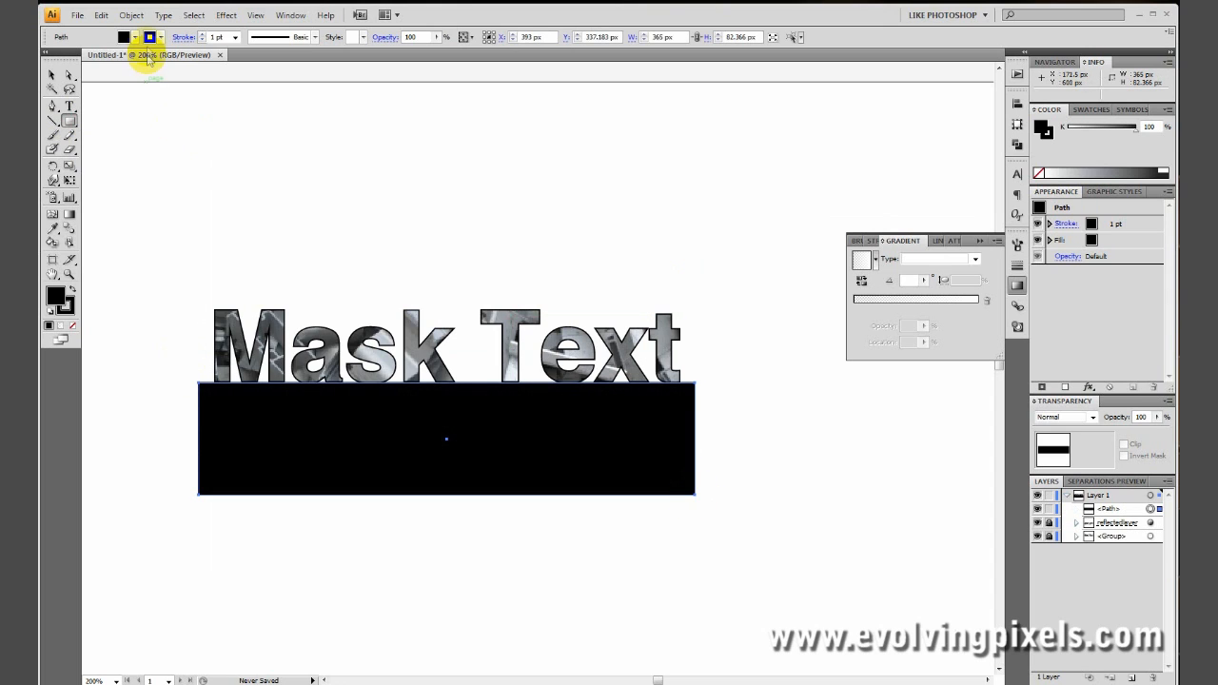
{"action": "left_click", "coordinate": [152, 38]}
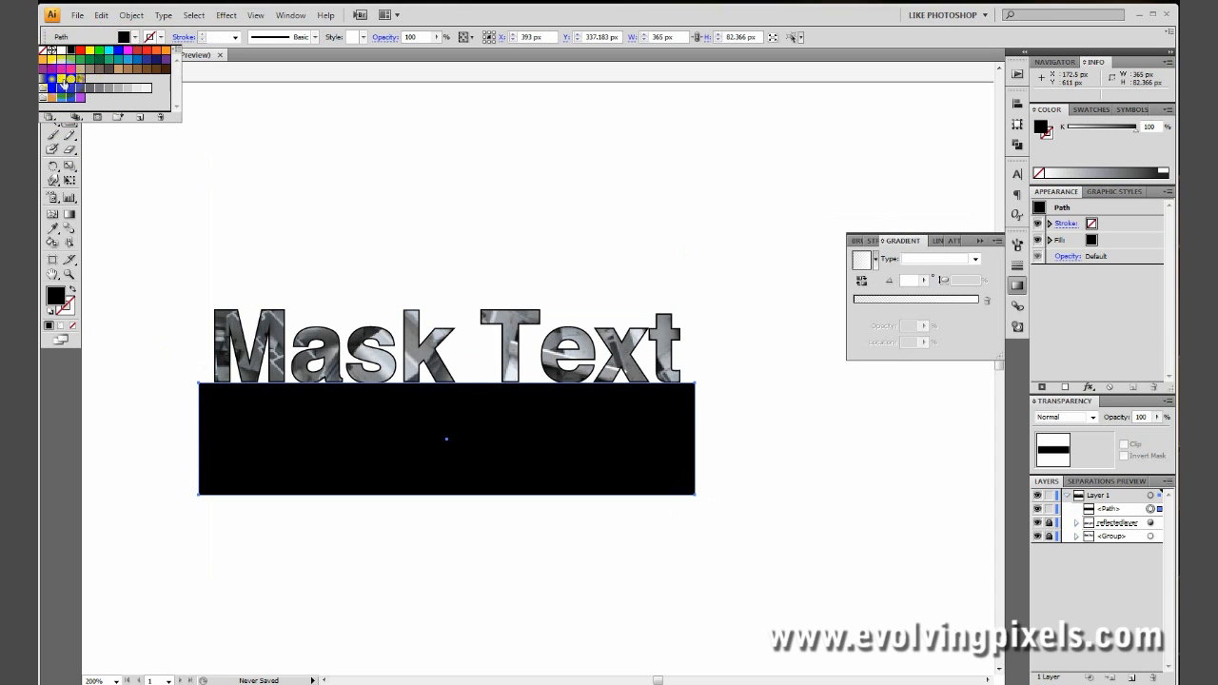
{"action": "left_click", "coordinate": [65, 79]}
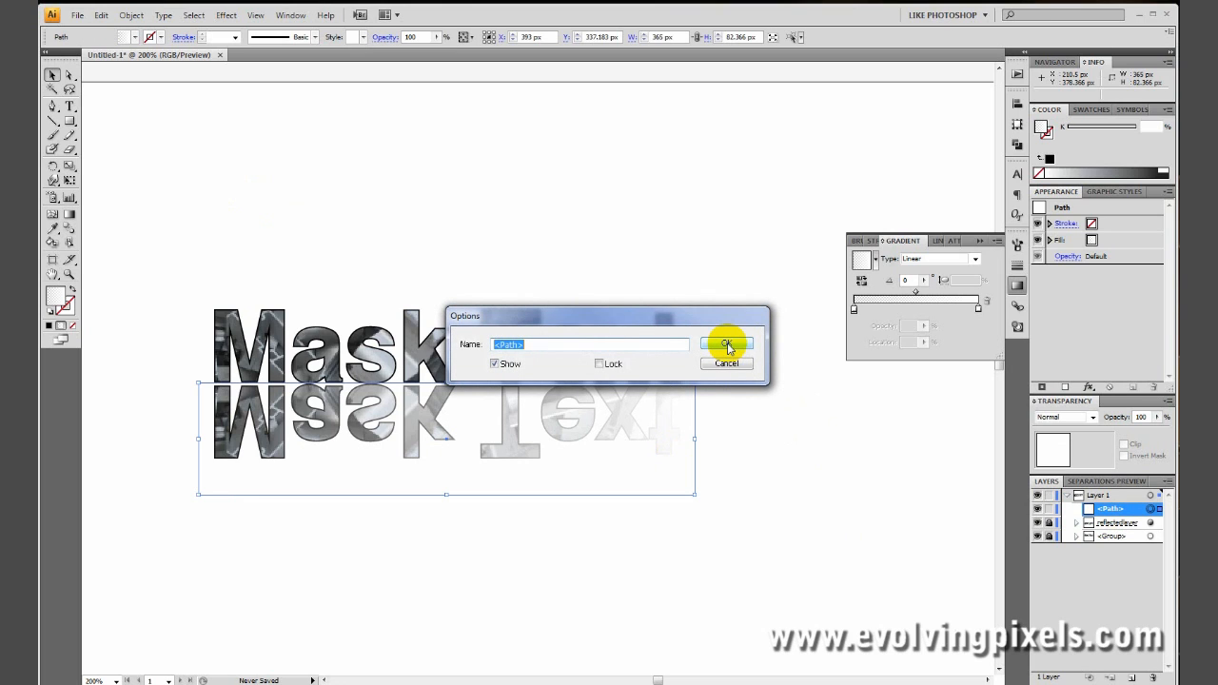
Name the covering rectangle 'fadeout' in the Layers panel
{"action": "type", "text": "fadeout"}
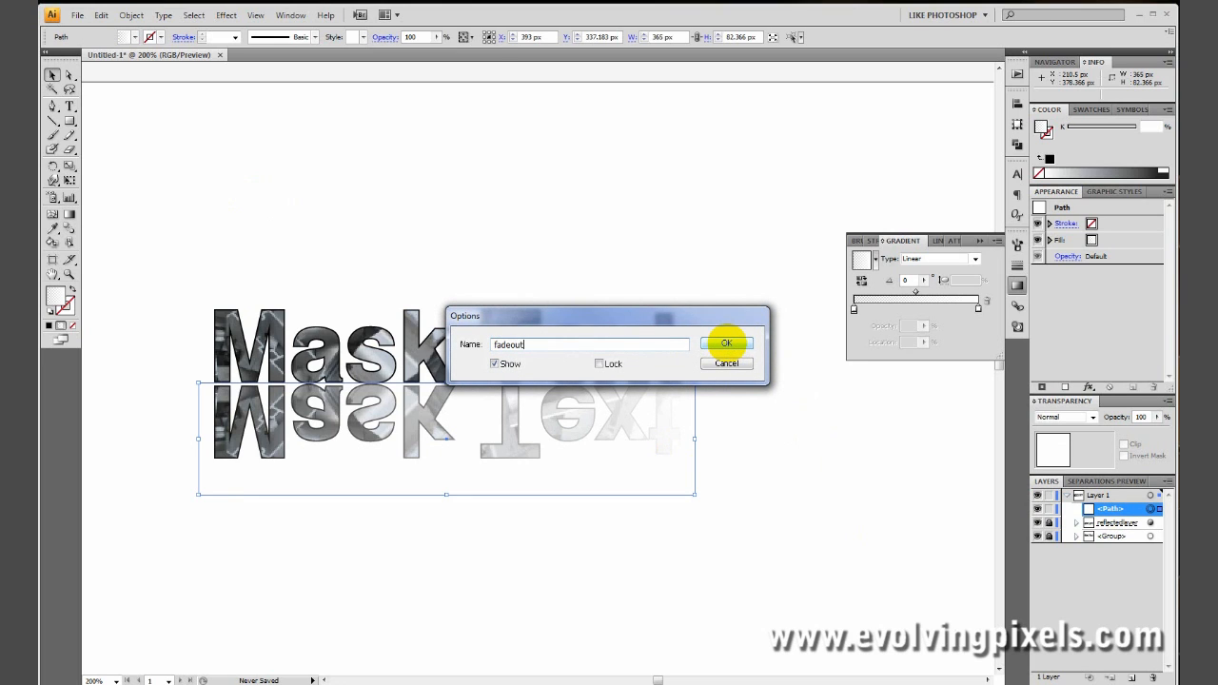
{"action": "left_click", "coordinate": [727, 343]}
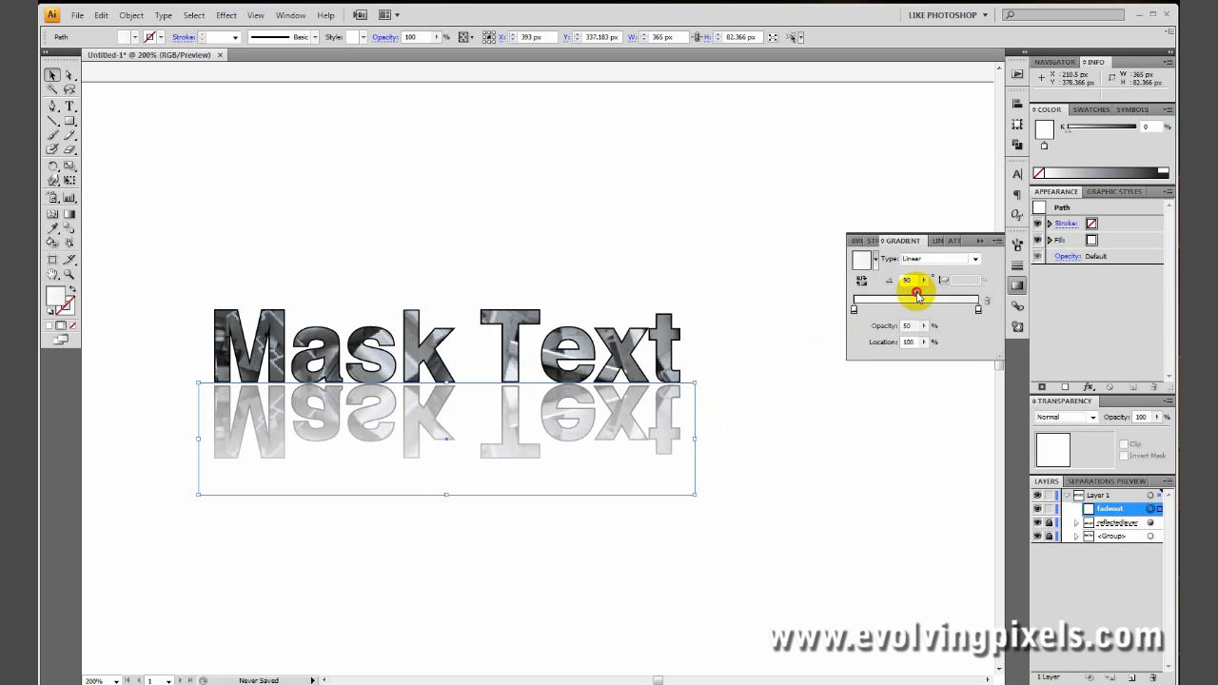
Tune the linear gradient sliders so the rectangle fades the reflection downward
{"action": "left_click_drag", "start_coordinate": [916, 293], "coordinate": [942, 293]}
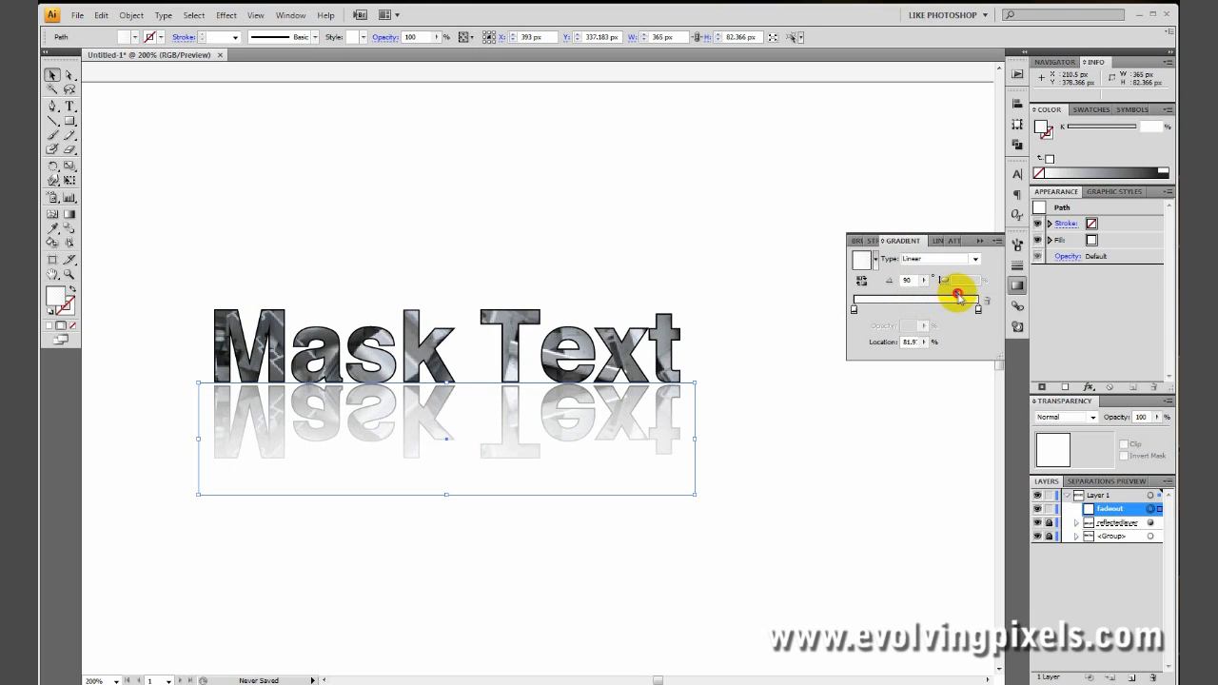
{"action": "left_click_drag", "start_coordinate": [944, 278], "coordinate": [961, 289]}
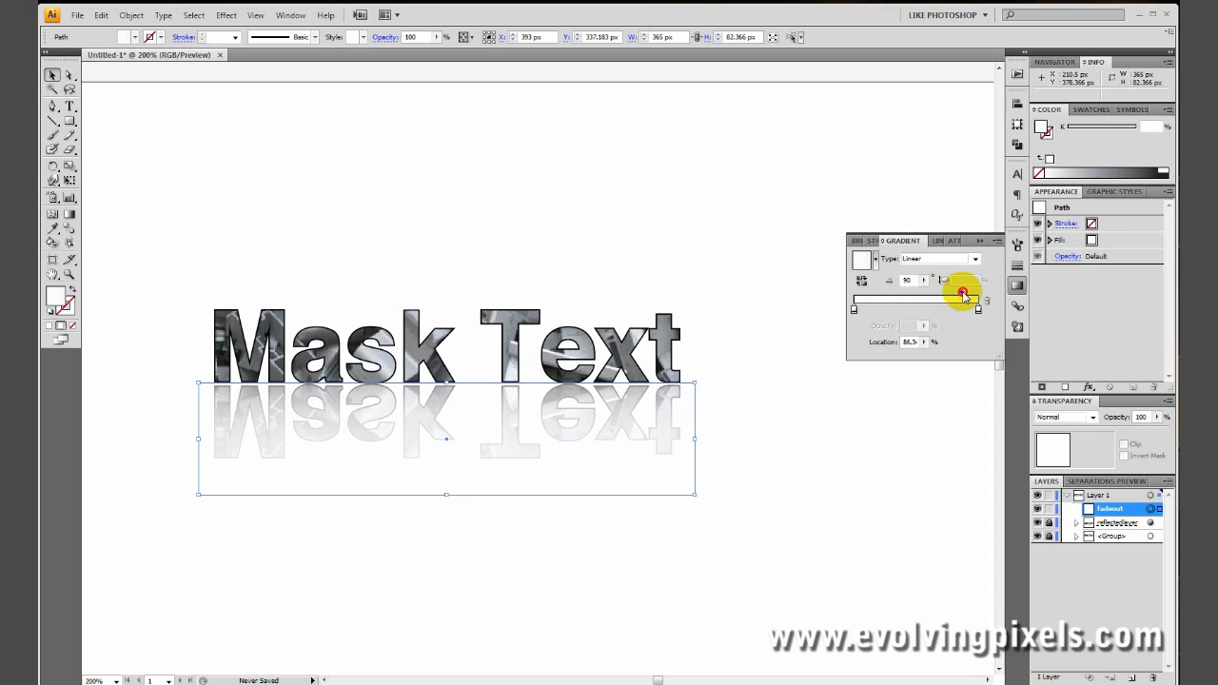
{"action": "left_click_drag", "start_coordinate": [960, 294], "coordinate": [961, 293]}
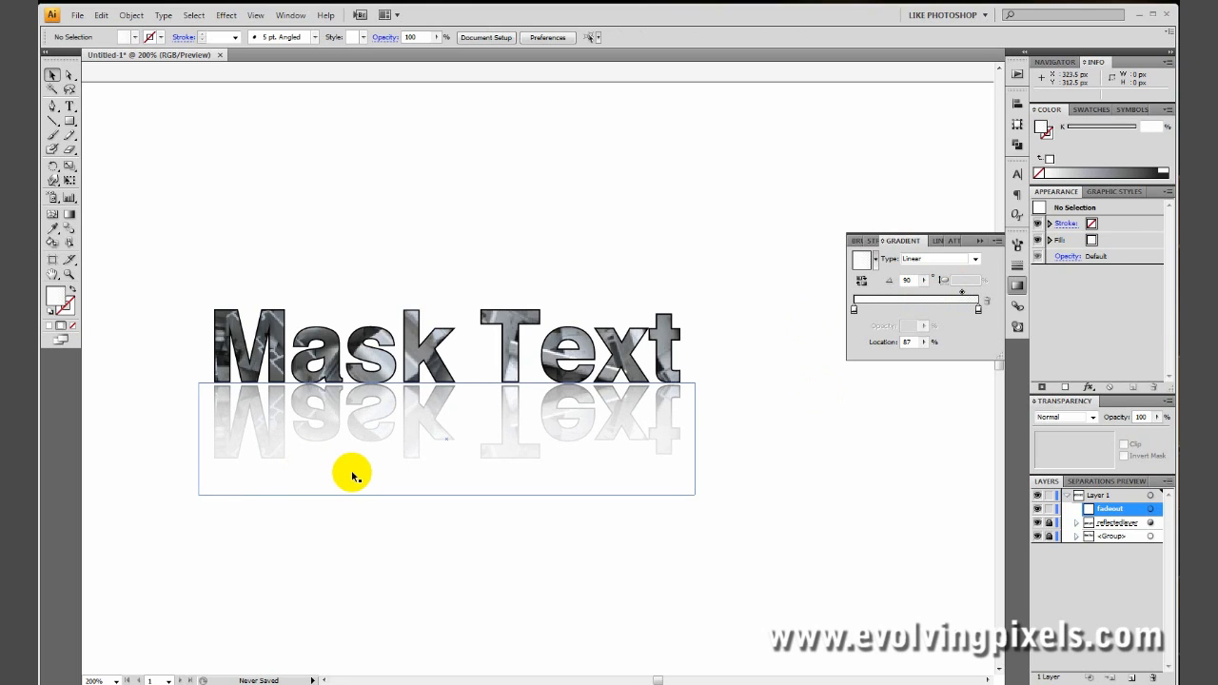
{"action": "mouse_move", "coordinate": [196, 377]}
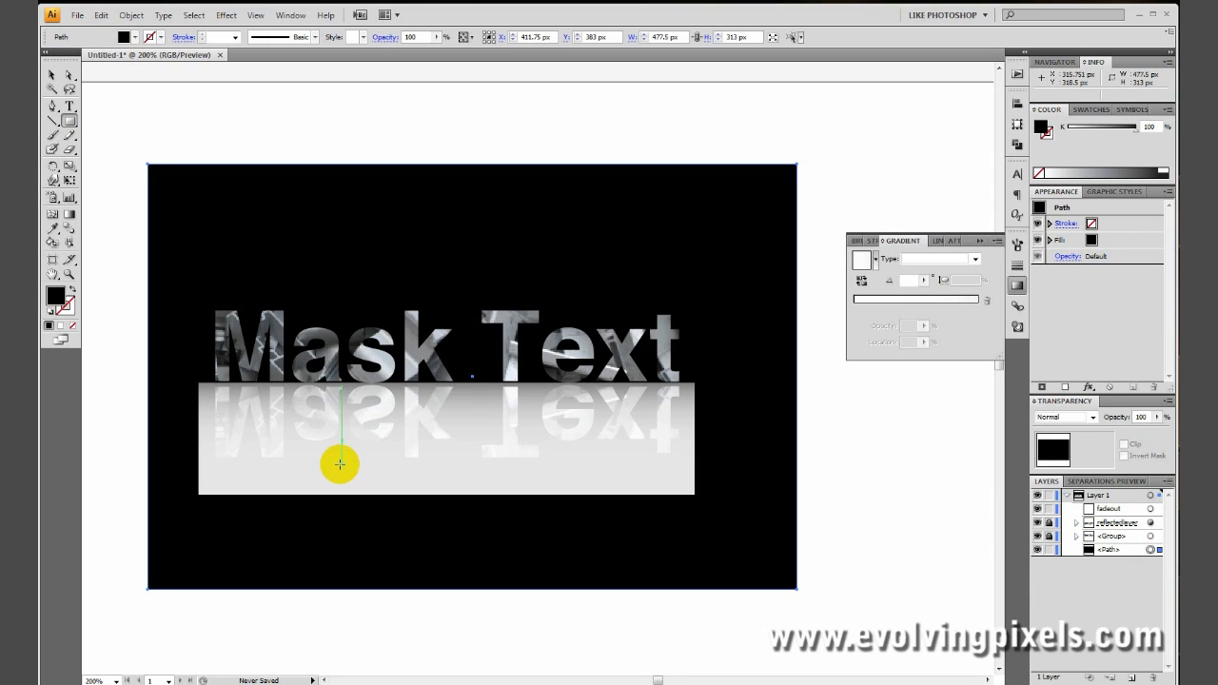
{"action": "left_click_drag", "start_coordinate": [339, 465], "coordinate": [969, 440]}
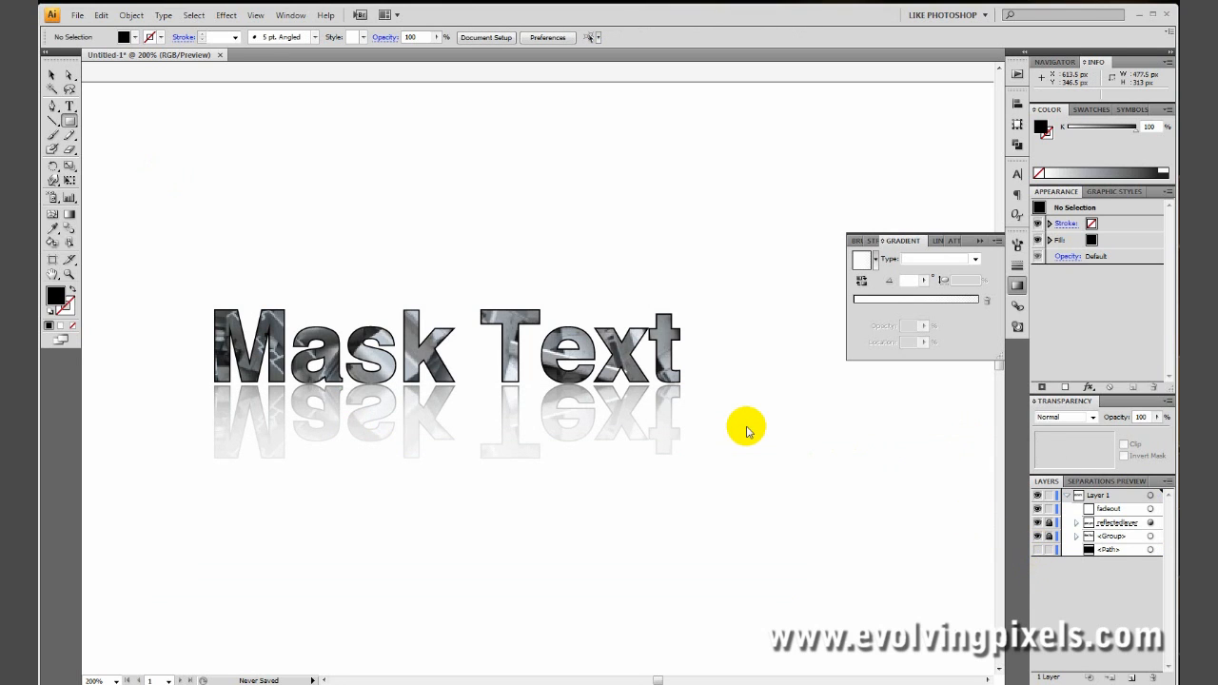
Select the reflection with the fadeout rectangle and make the gradient an opacity mask
{"action": "left_click", "coordinate": [579, 472]}
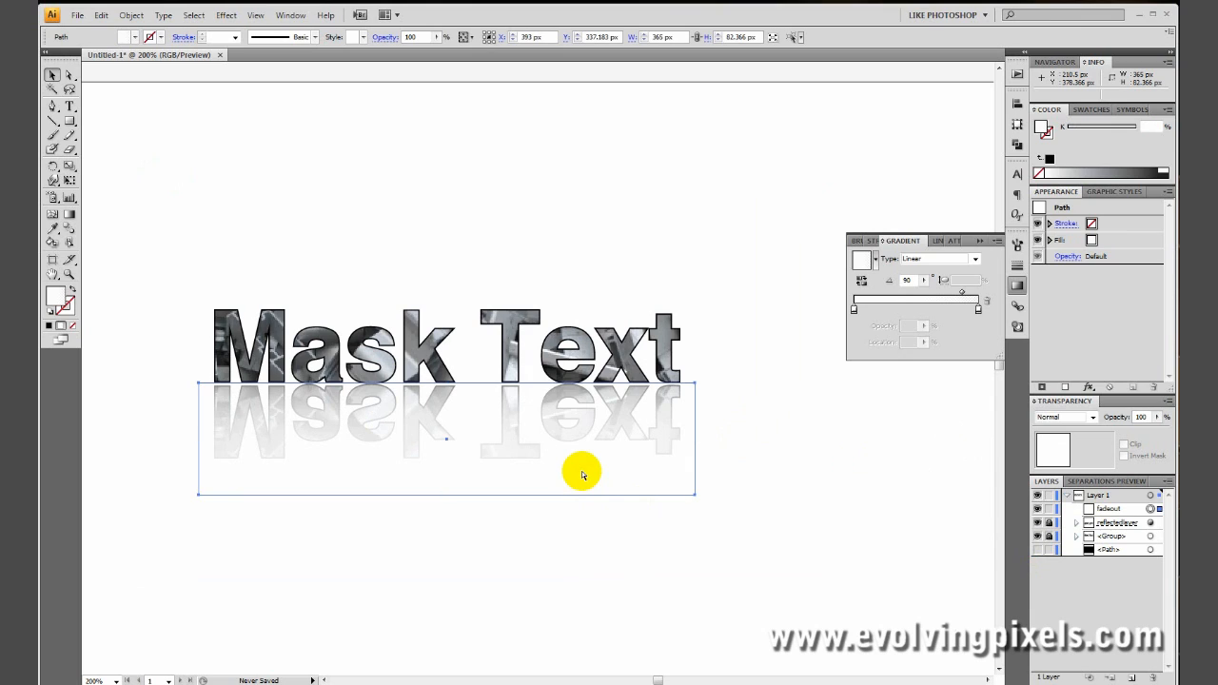
{"action": "left_click", "coordinate": [581, 472]}
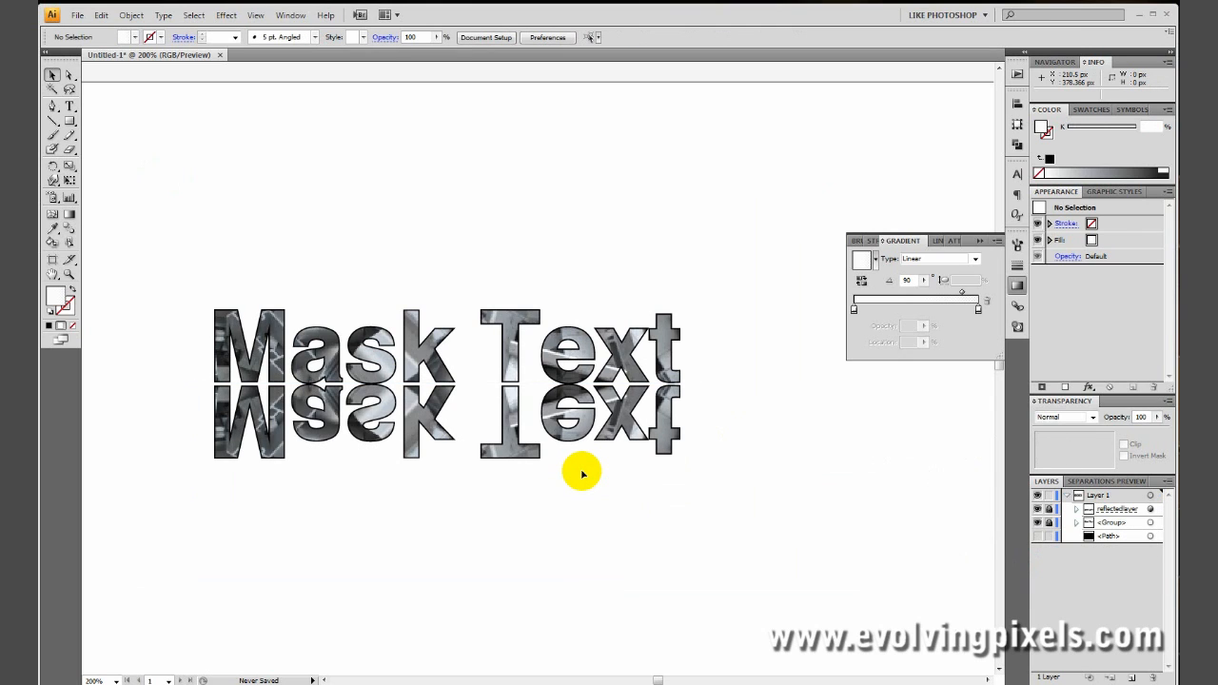
{"action": "mouse_move", "coordinate": [769, 426]}
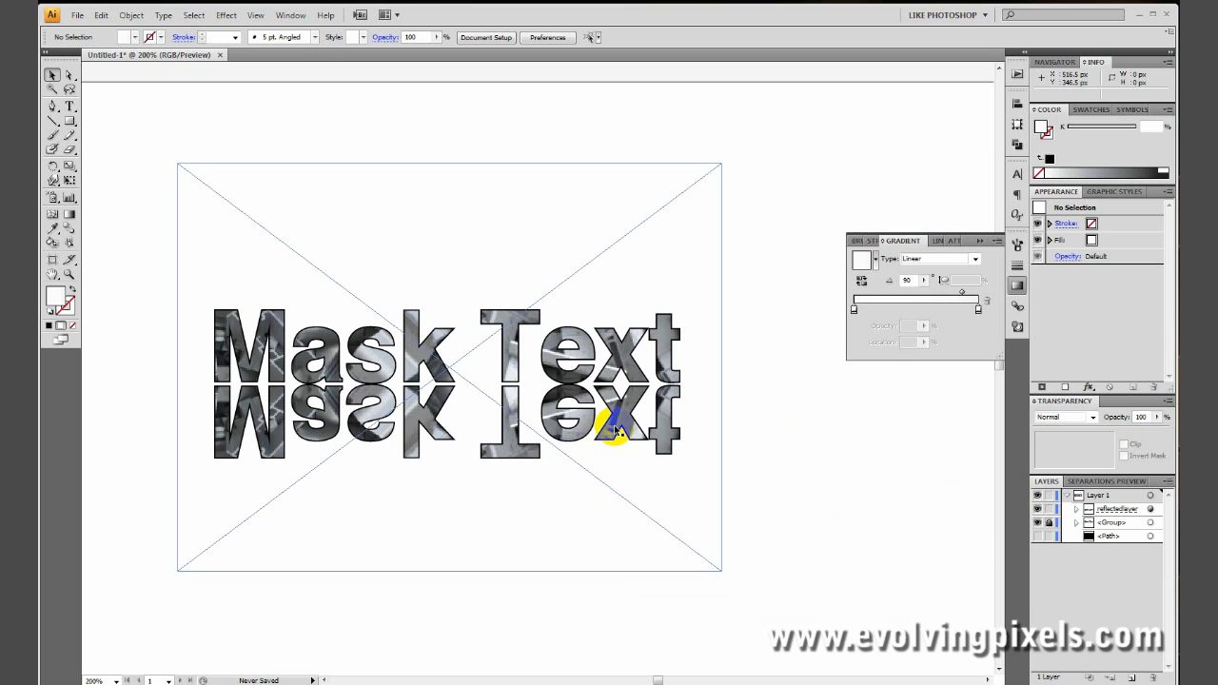
{"action": "left_click", "coordinate": [1126, 452]}
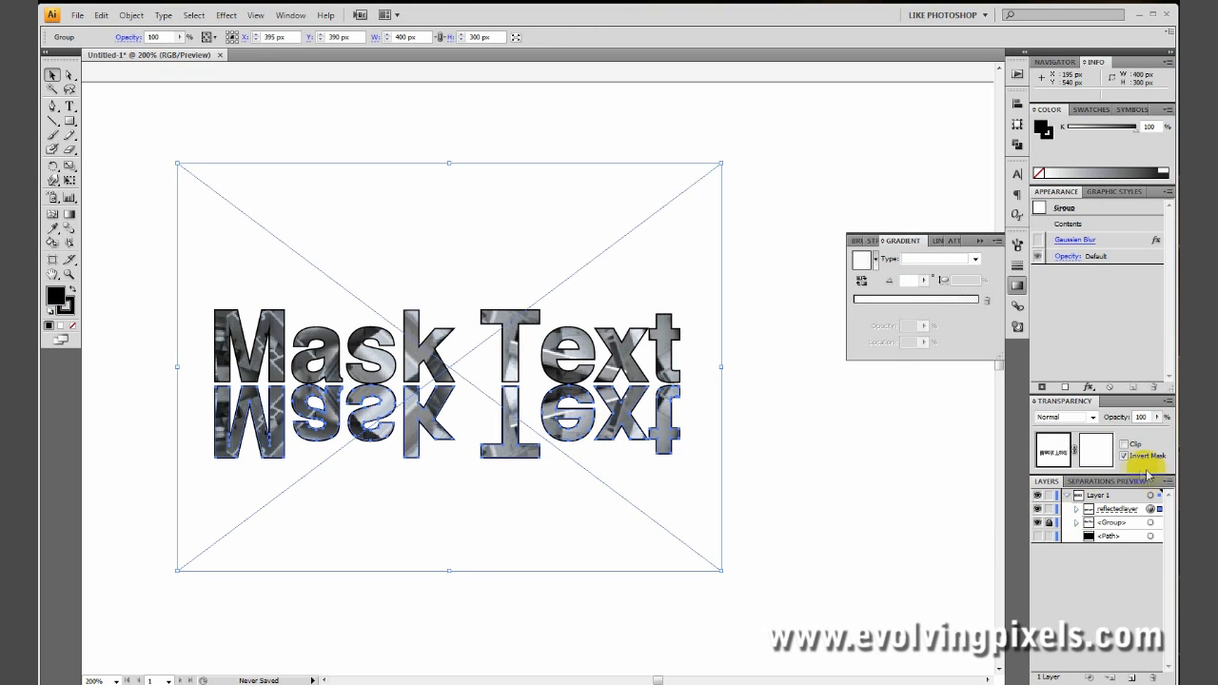
{"action": "left_click", "coordinate": [1088, 449]}
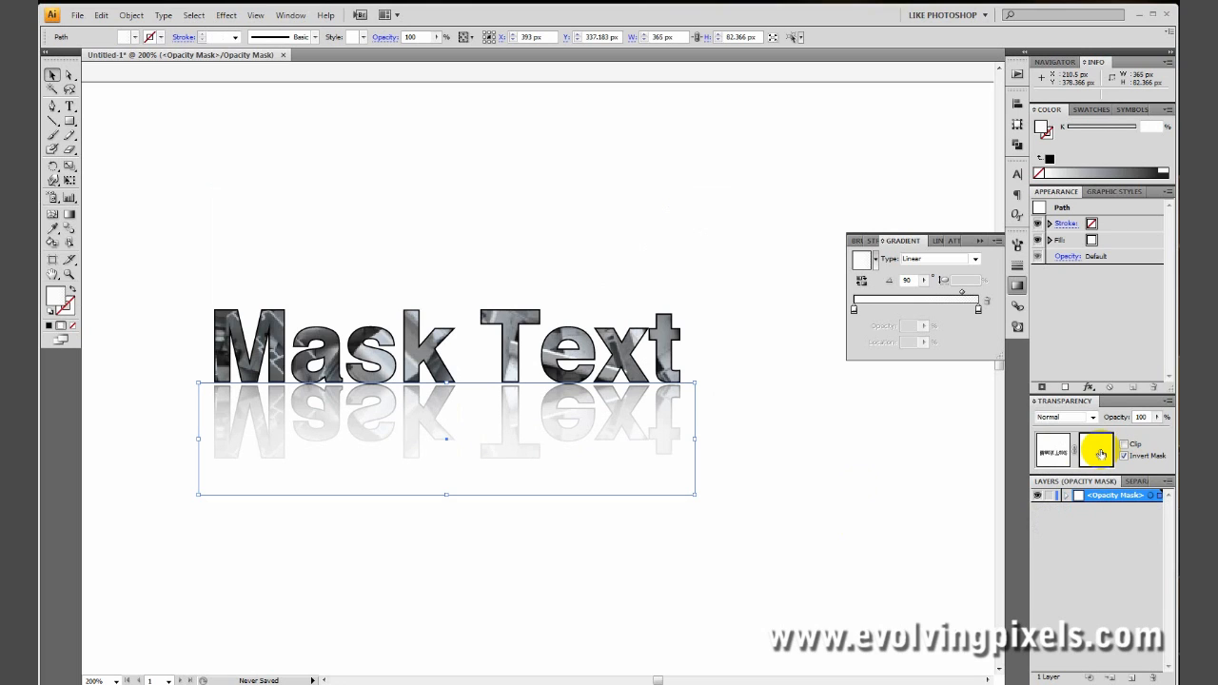
Adjust the mask's Clip/Invert setting and exit mask editing back to the artwork
{"action": "left_click", "coordinate": [1047, 451]}
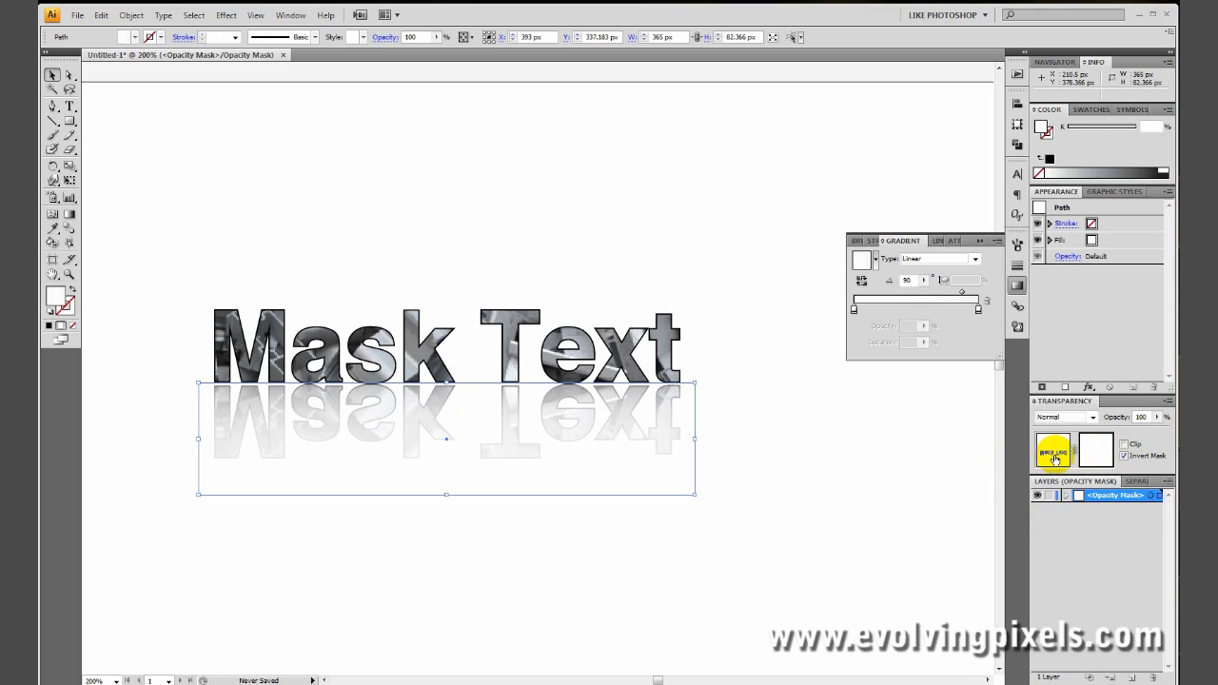
{"action": "mouse_move", "coordinate": [1055, 472]}
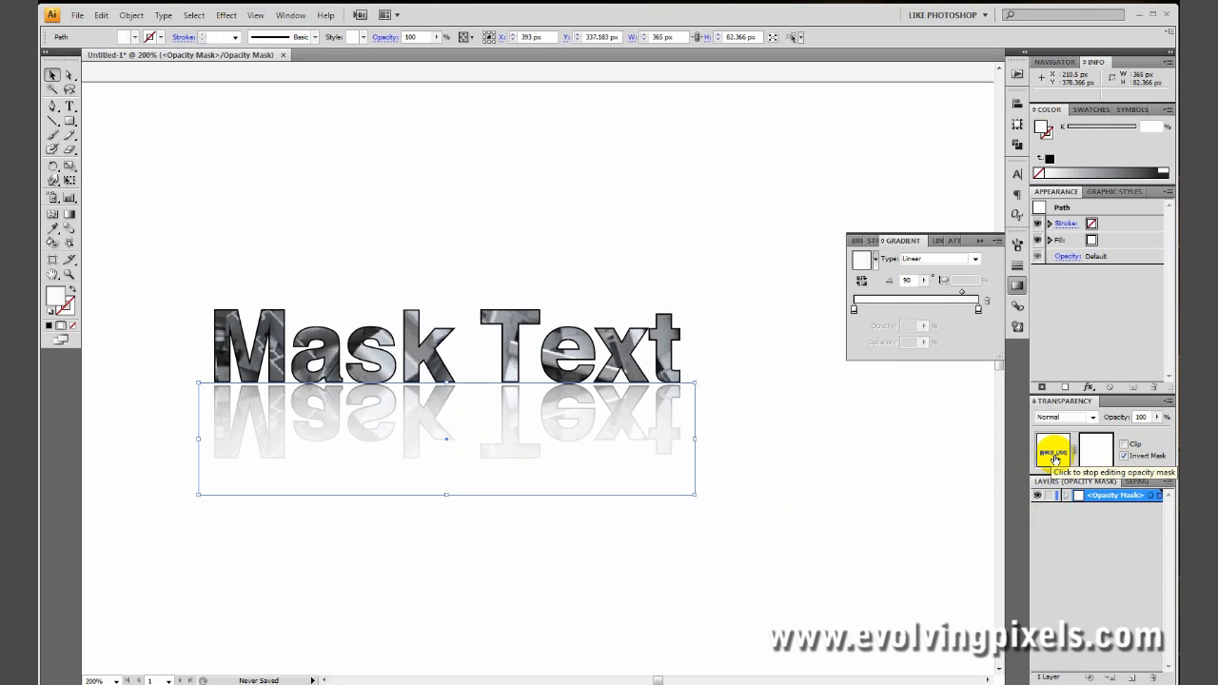
{"action": "left_click", "coordinate": [1053, 458]}
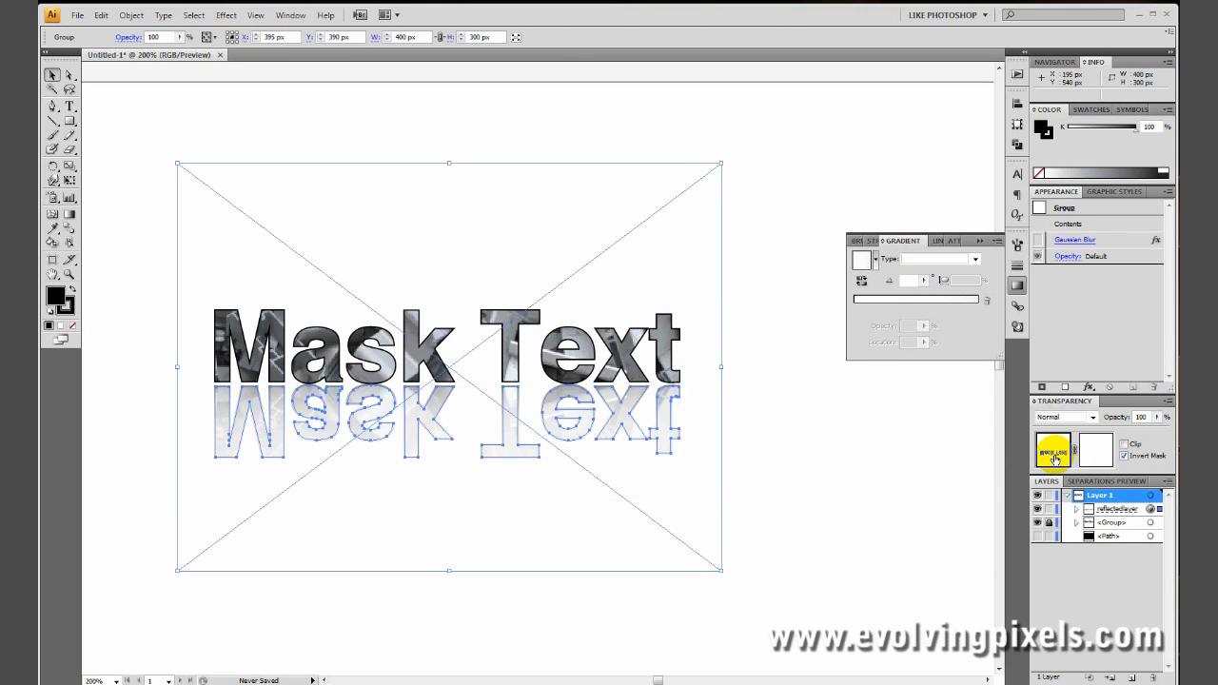